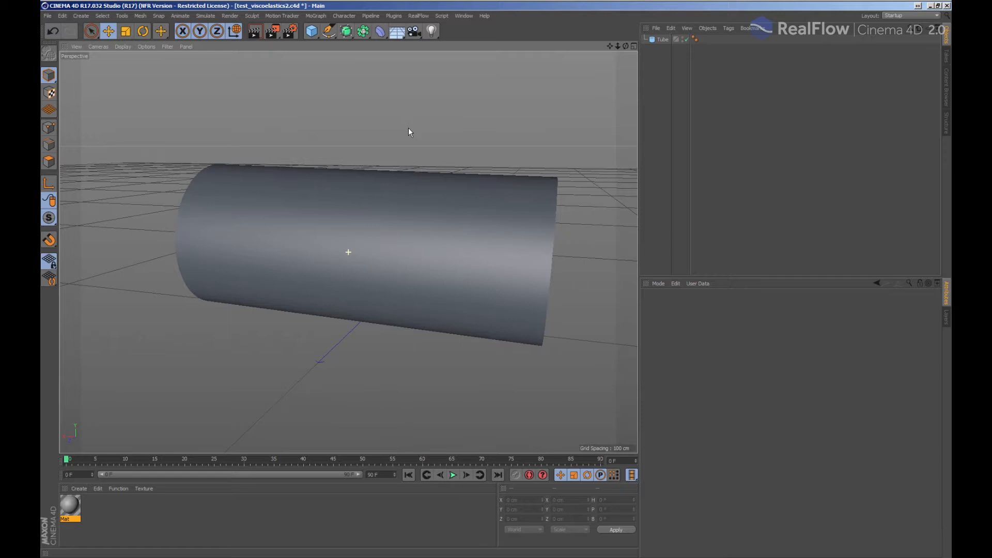
Switch the viewport display mode from shaded to Isoparms
click(121, 46)
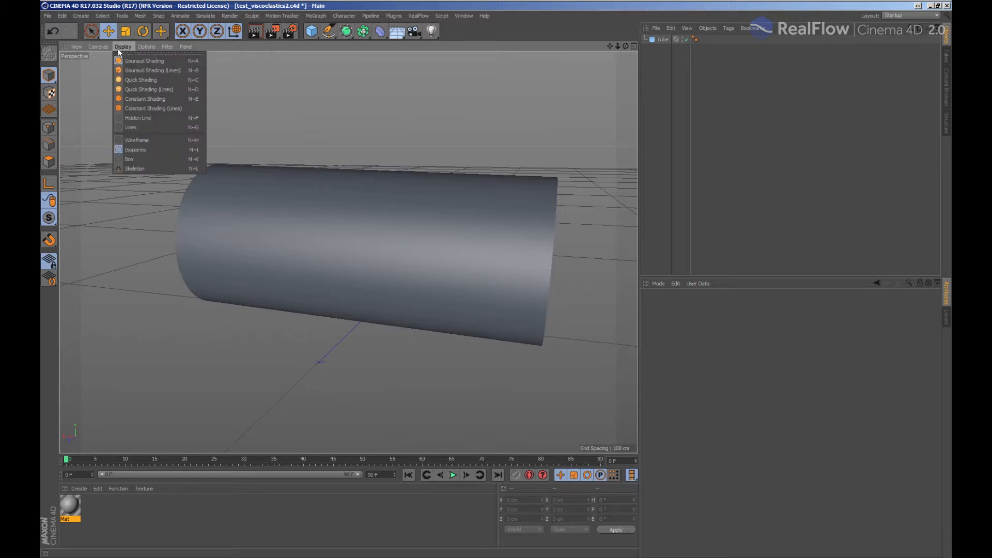
mouse_move(133, 128)
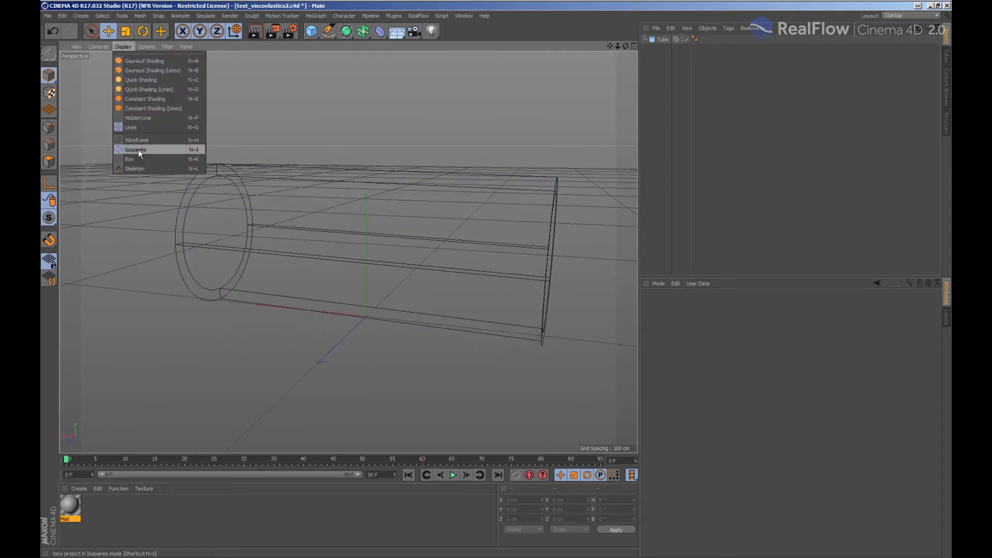
click(136, 149)
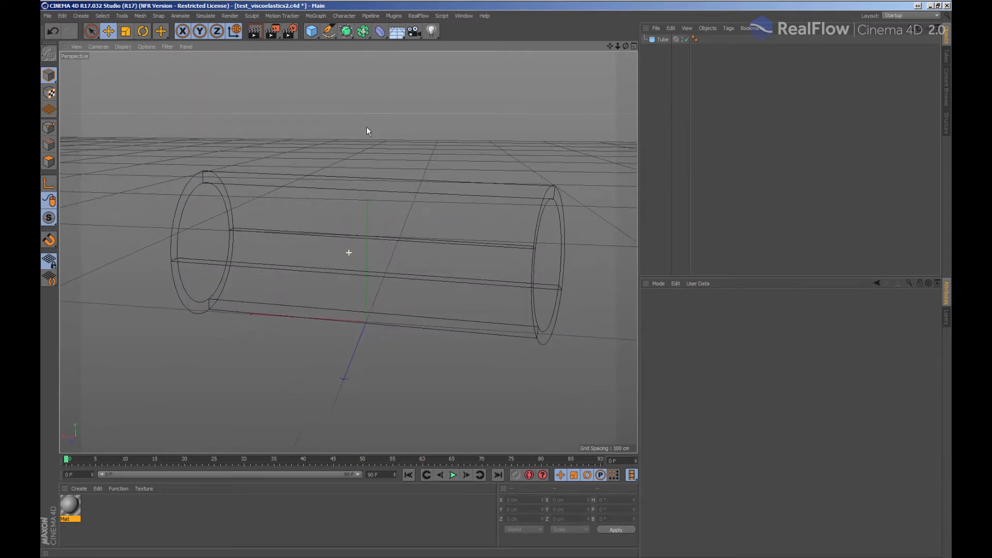
Add a RealFlow circle emitter, tilt it, scale it to about 150 percent and place it inside the tube
click(418, 16)
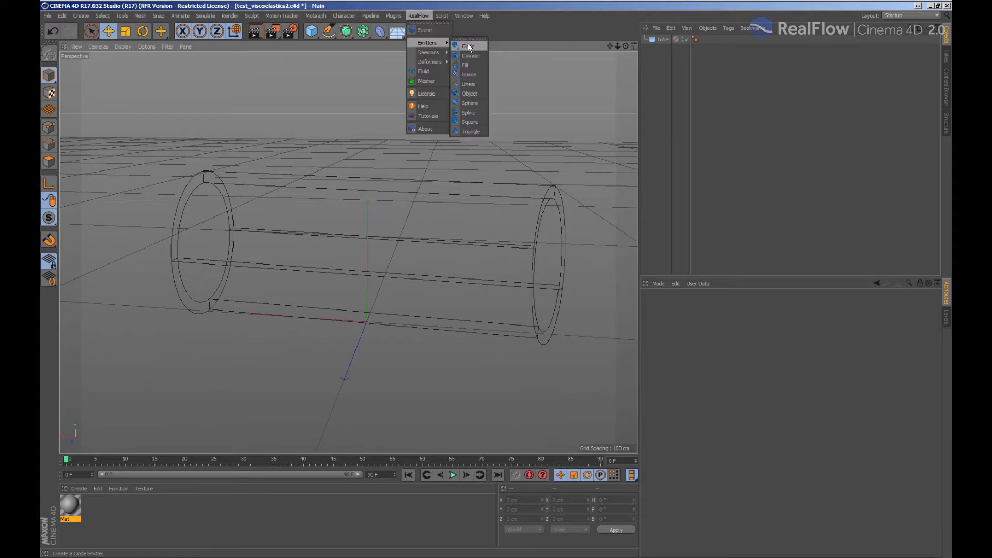
click(470, 46)
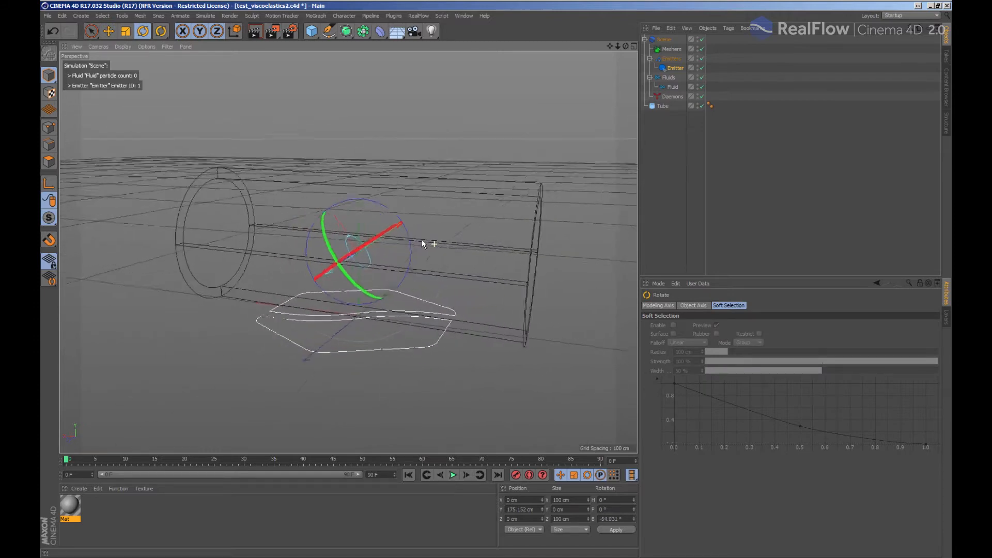
drag(423, 245, 366, 261)
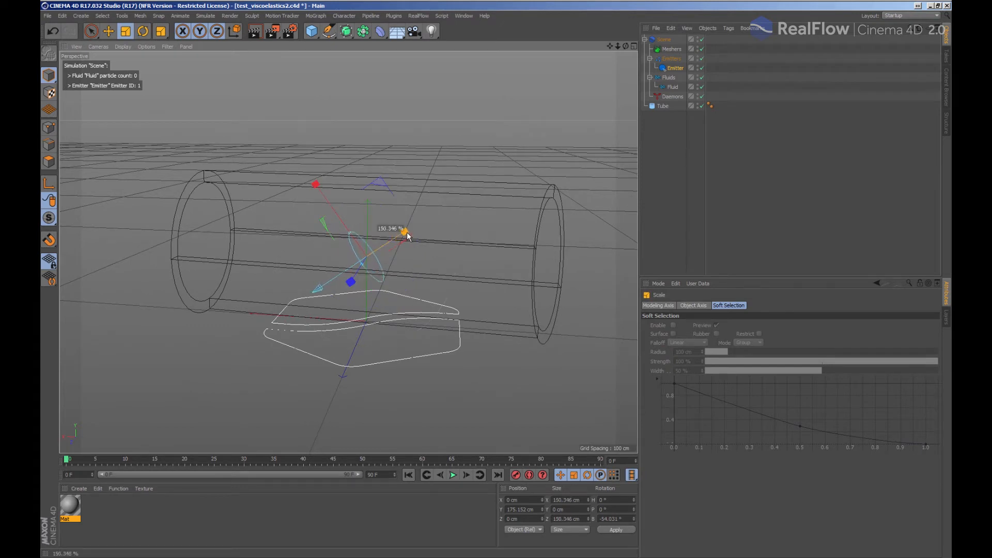
drag(405, 230, 441, 208)
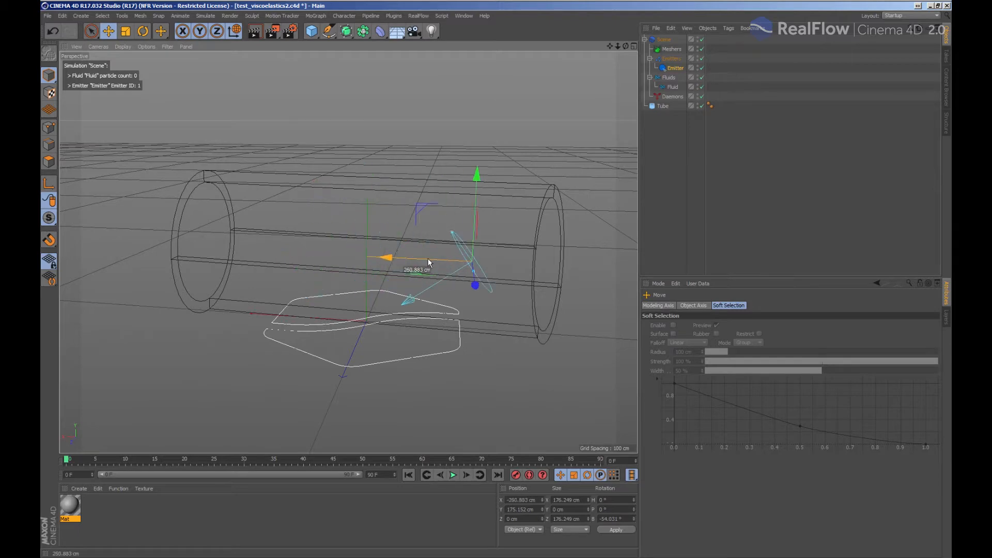
drag(428, 262, 364, 233)
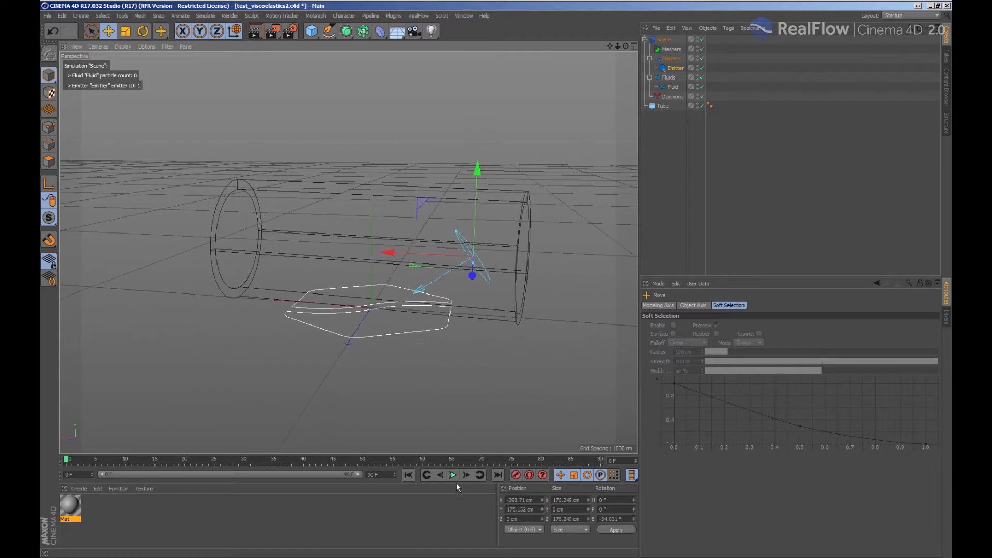
Play the simulation to preview the emitted fluid, then rewind to the first frame
click(453, 475)
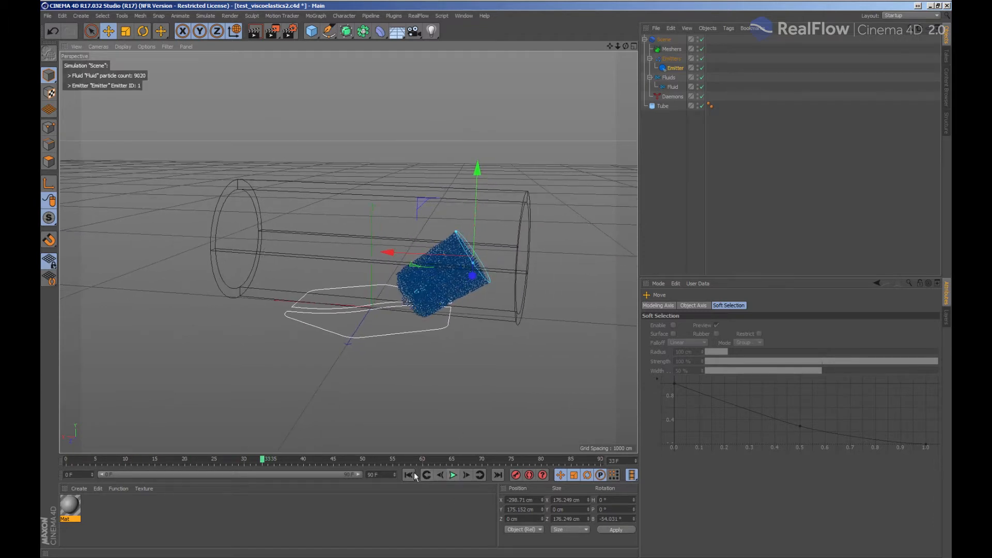
click(407, 474)
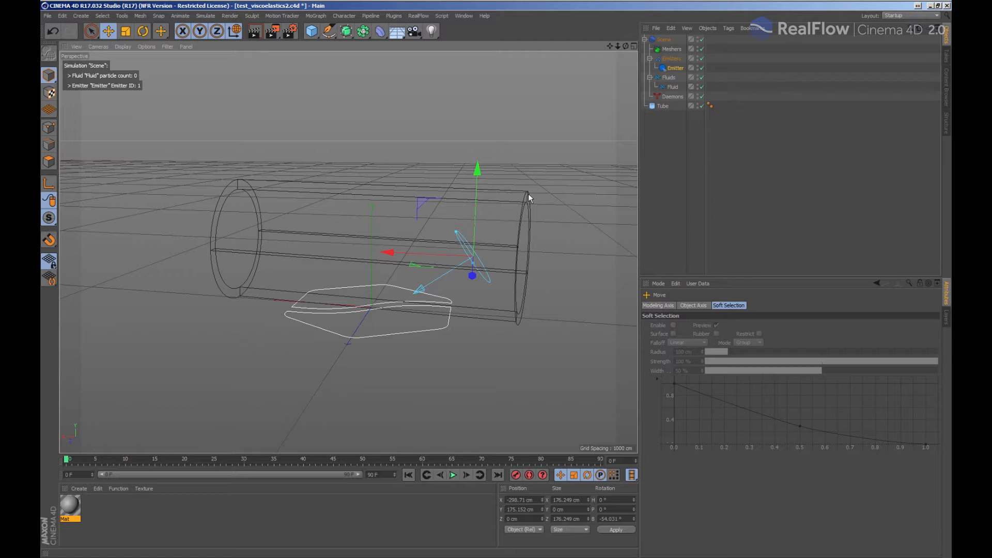
With the tube's collider tag shown, add a Gravity daemon and play the simulation so the fluid pours down
click(662, 105)
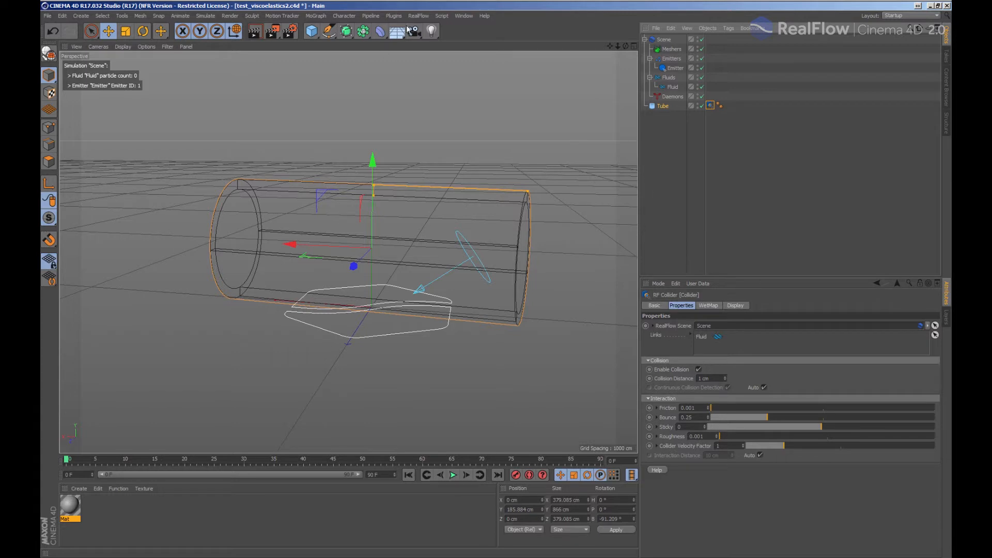
click(421, 15)
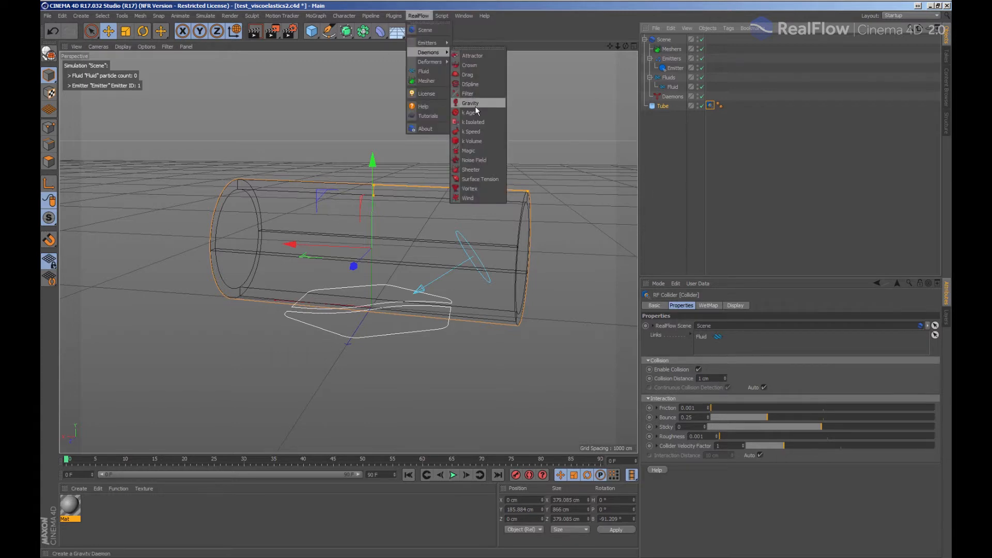
click(470, 102)
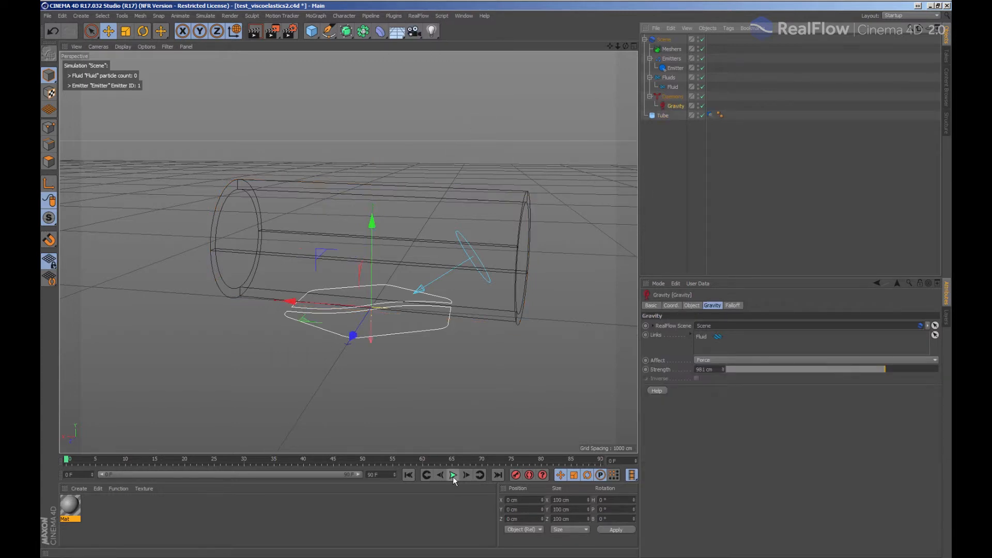
click(453, 474)
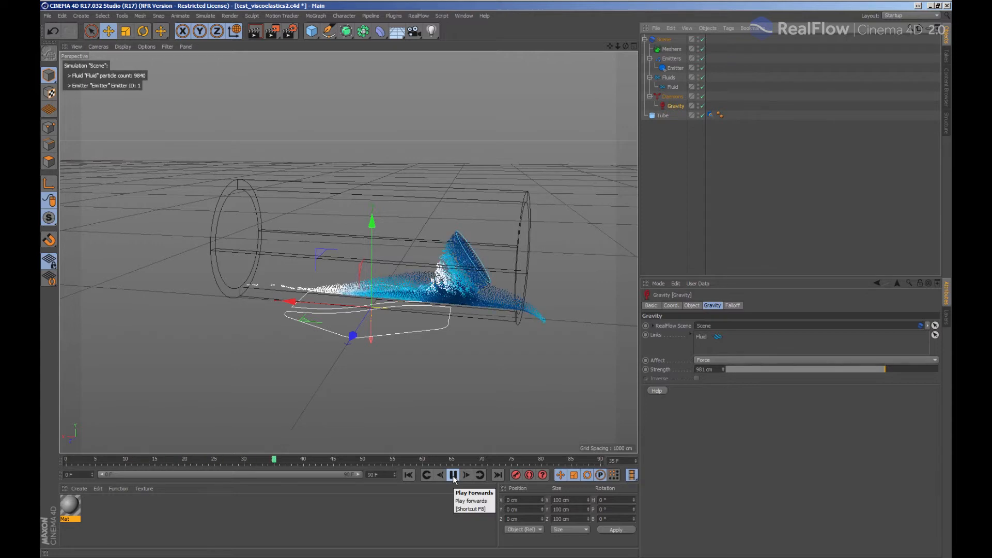
click(465, 475)
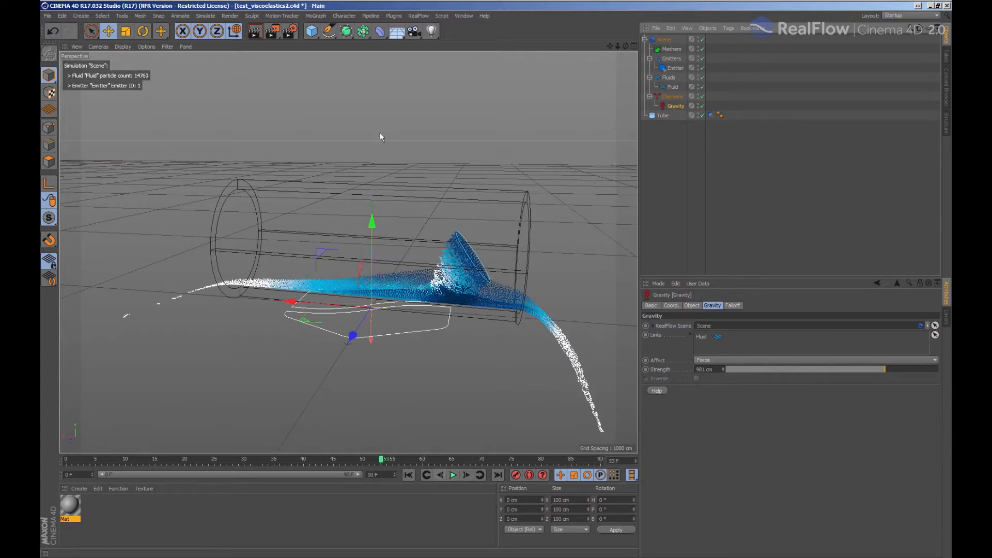
Add a k Volume daemon, raise its box above the tube and rewind the simulation
click(419, 15)
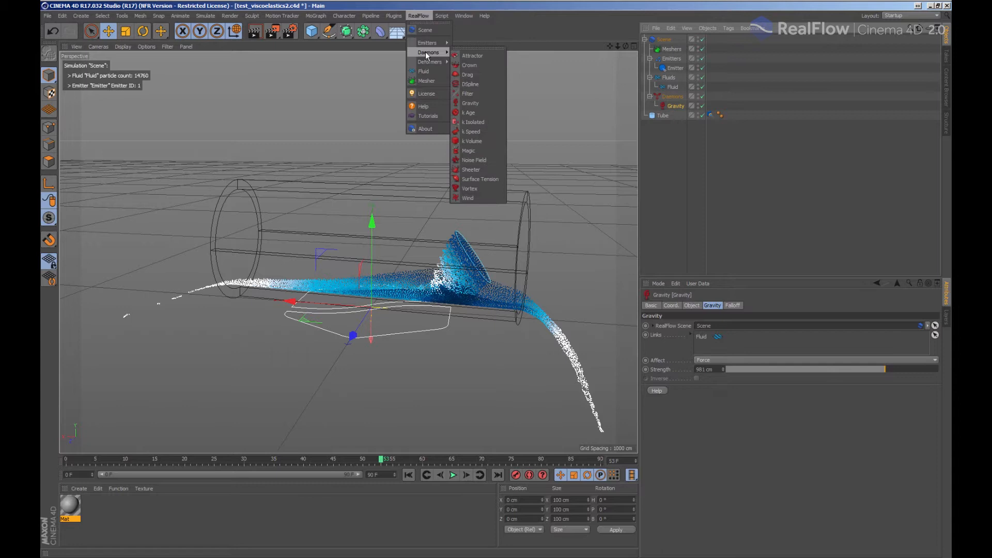
mouse_move(470, 84)
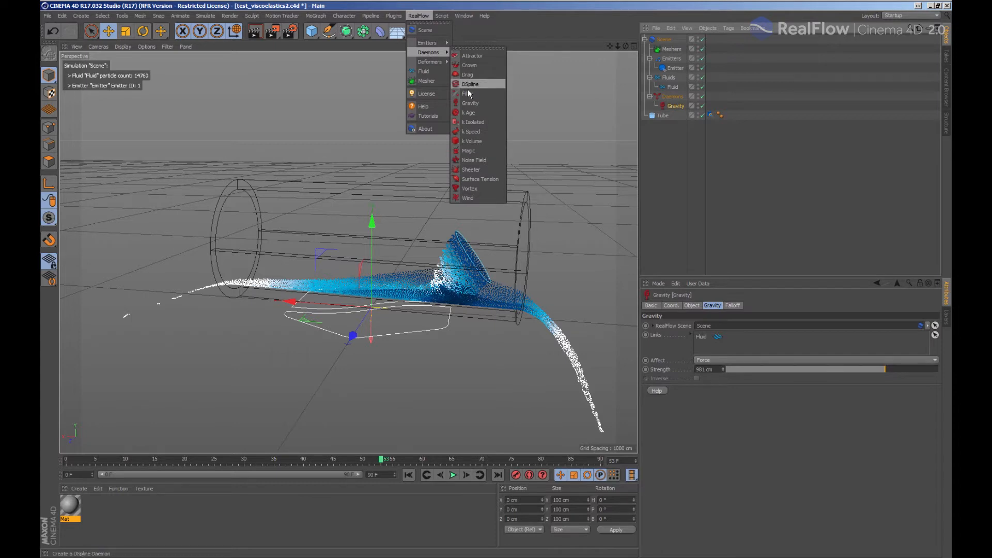
mouse_move(470, 102)
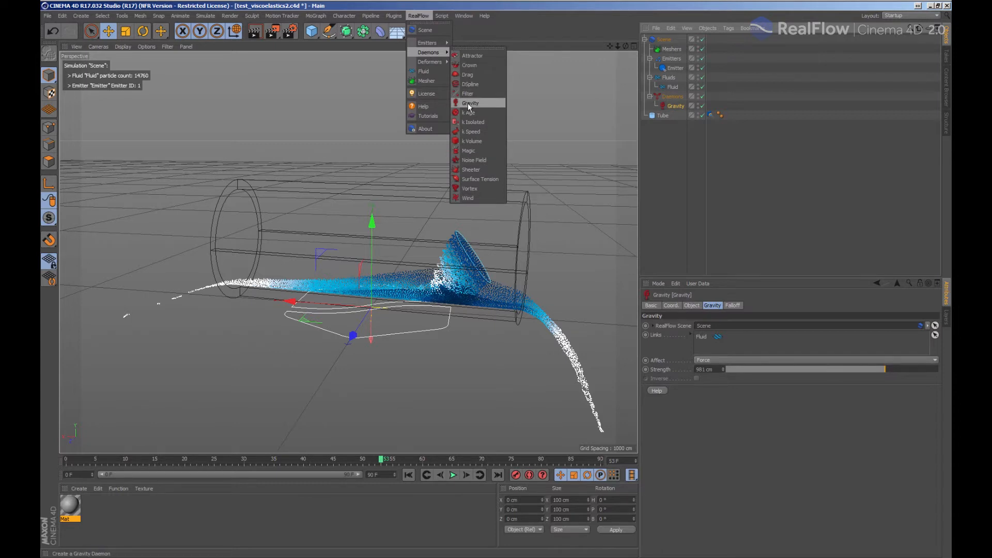
click(472, 141)
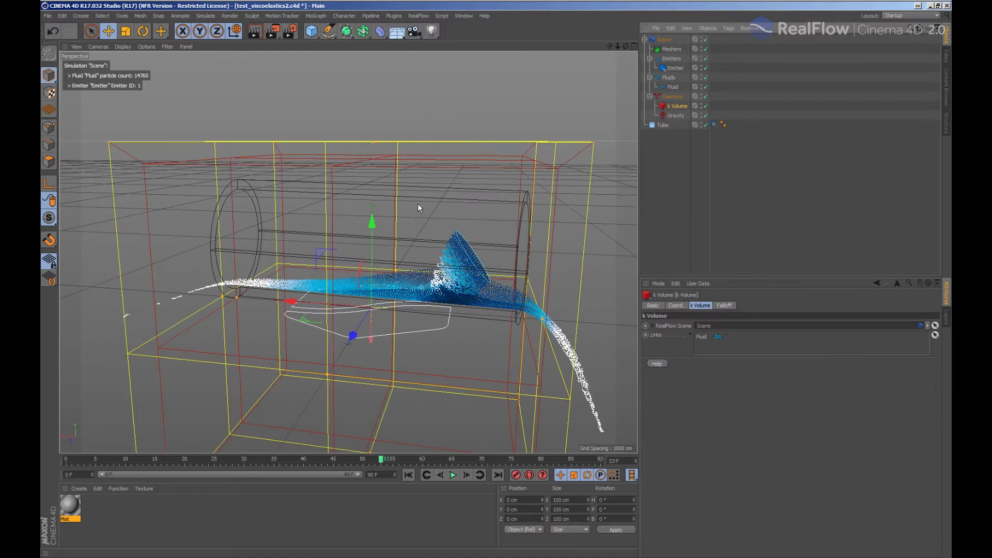
drag(372, 221, 382, 152)
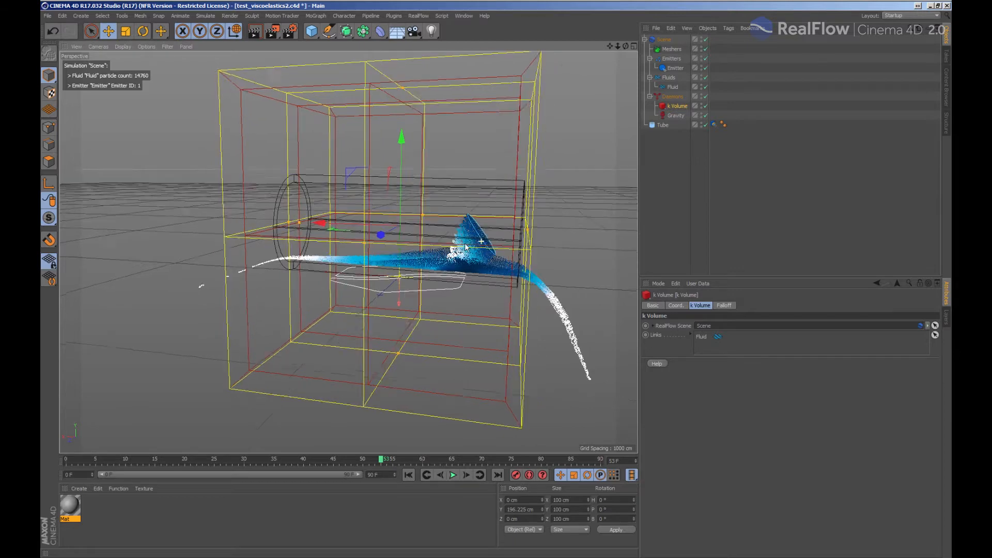
click(452, 474)
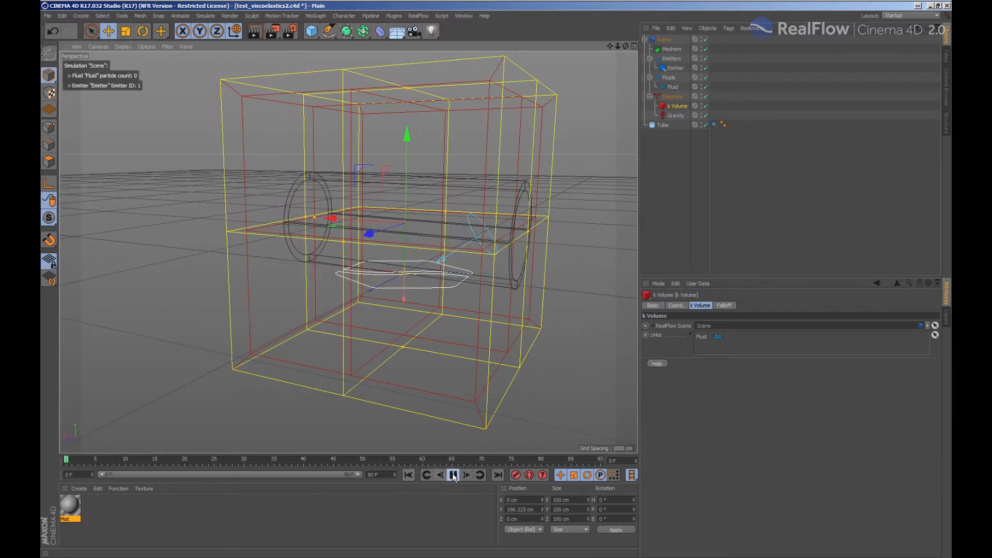
click(450, 475)
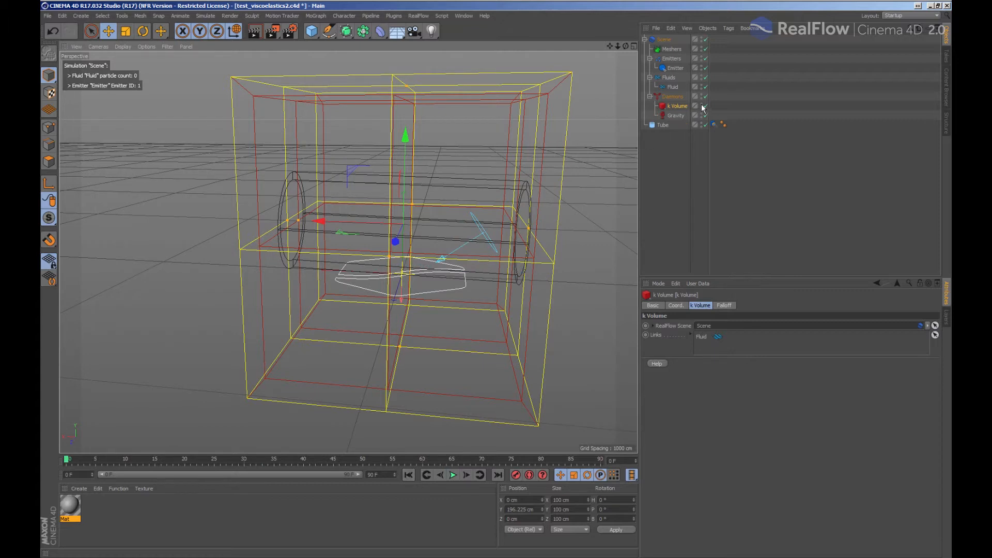
Hide the k Volume box in the viewport and replay to see escaping particles being killed
click(697, 106)
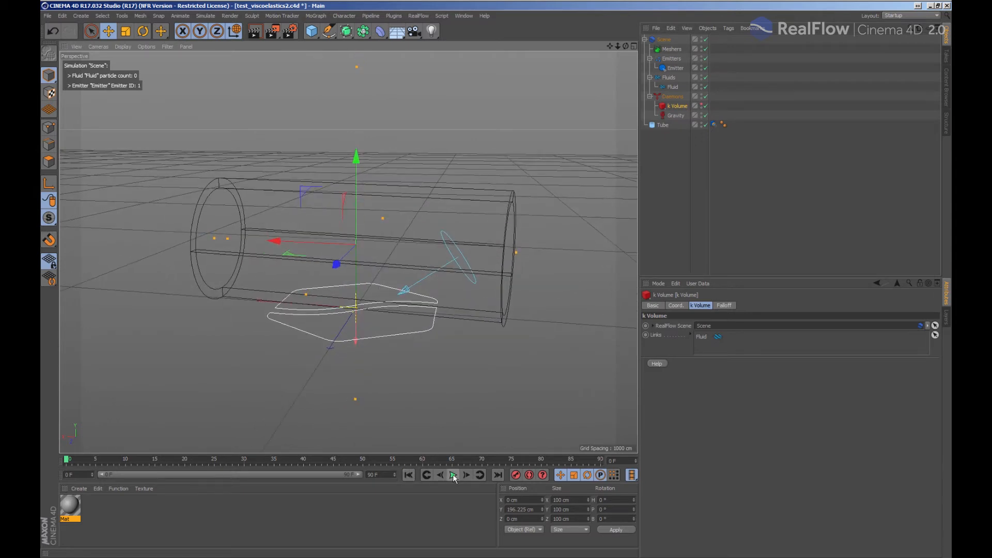
click(453, 475)
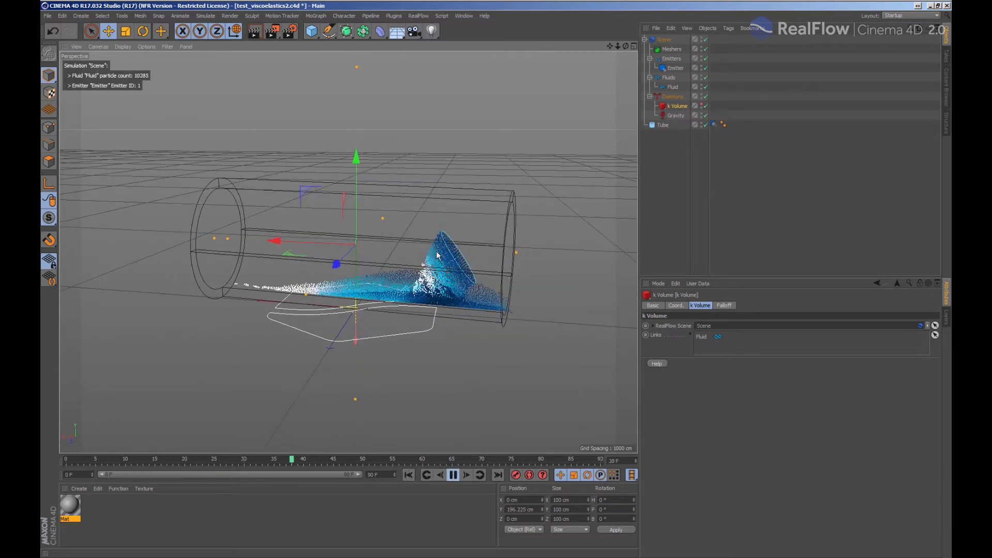
click(450, 476)
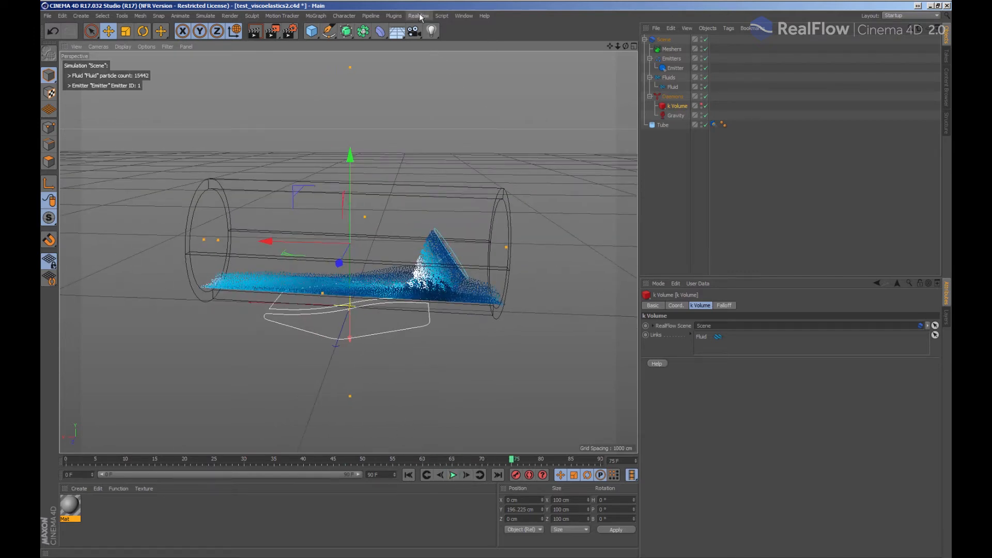
Add a second circle emitter facing the first and scale it to about 122 percent
click(419, 16)
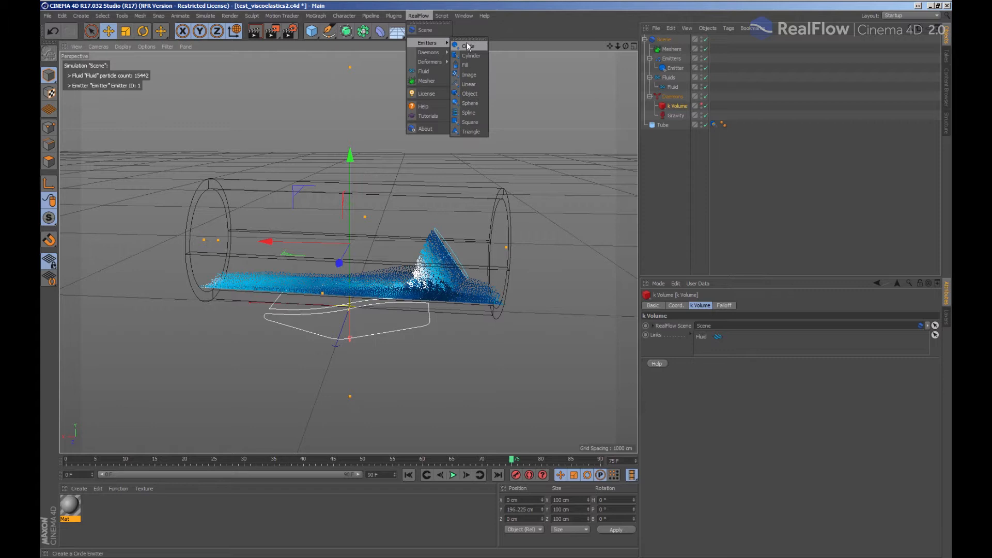
click(468, 46)
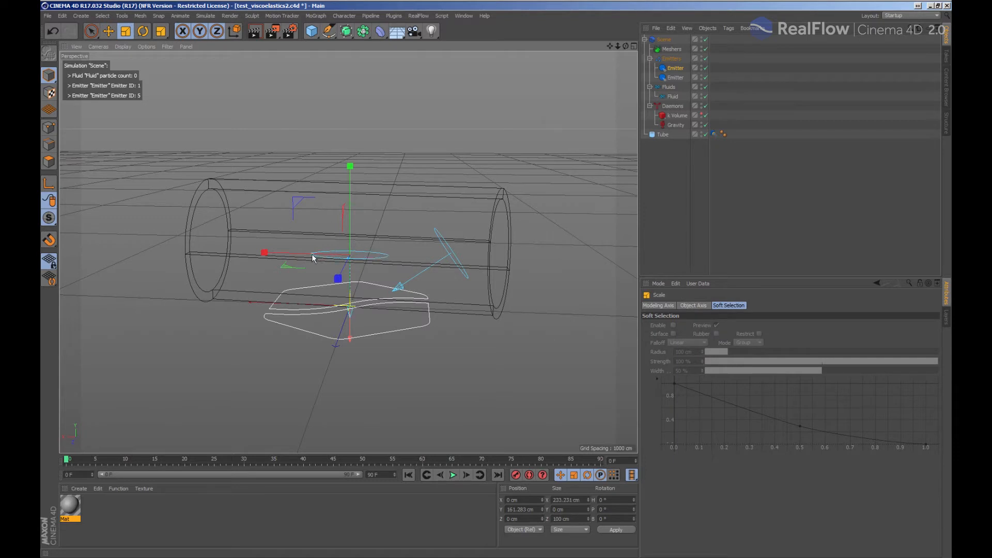
drag(265, 252, 292, 254)
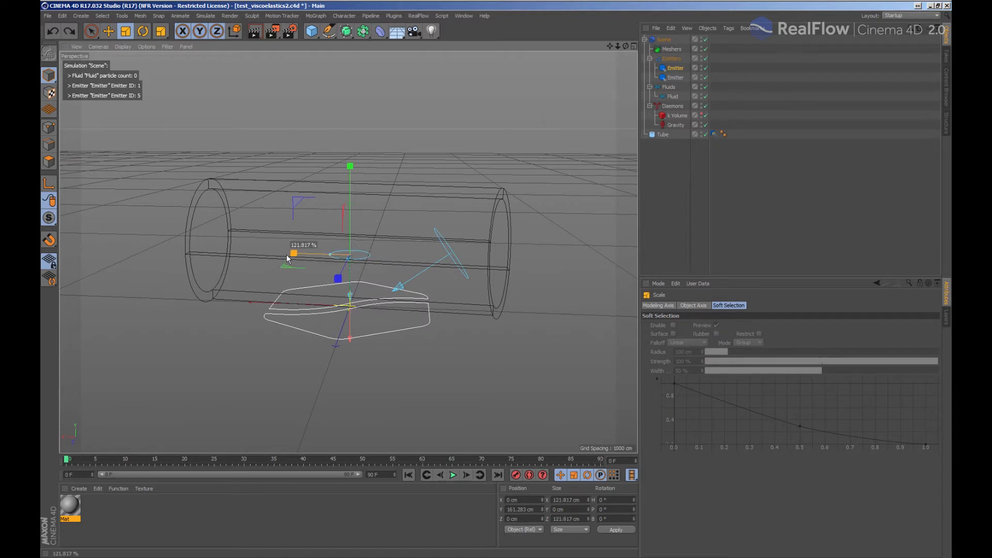
drag(292, 253, 265, 252)
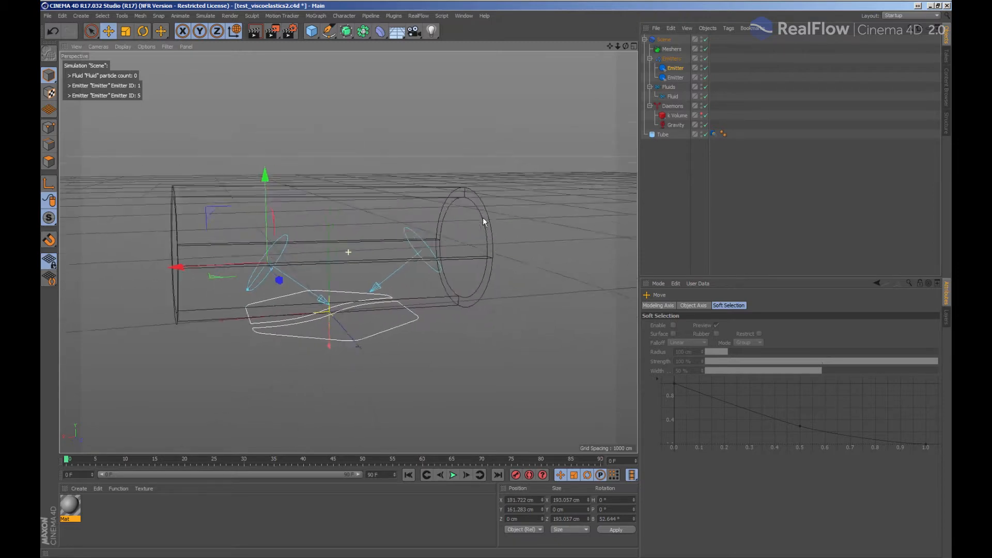
drag(483, 221, 411, 224)
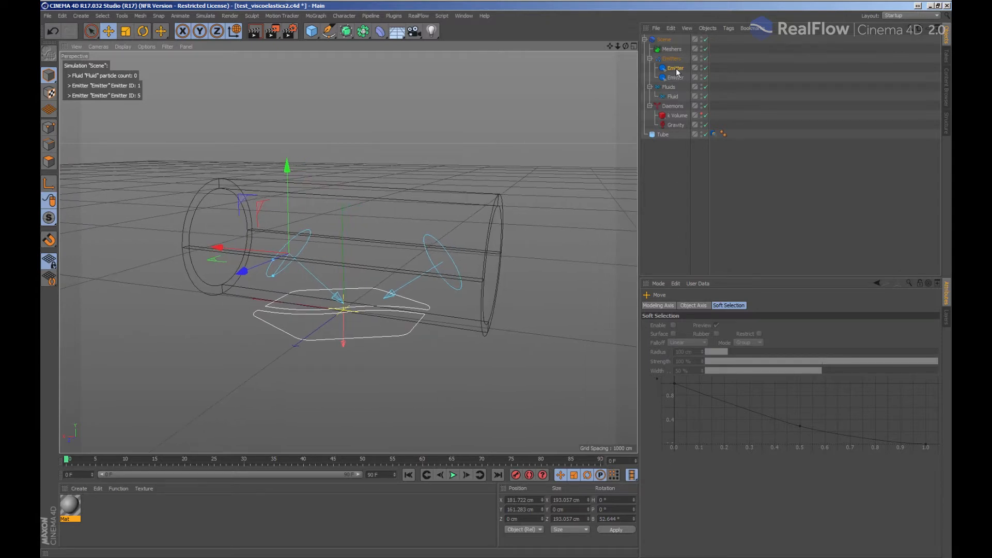
Rename the second emitter to EmitterNew and preview the fluid spraying into the tube
click(674, 69)
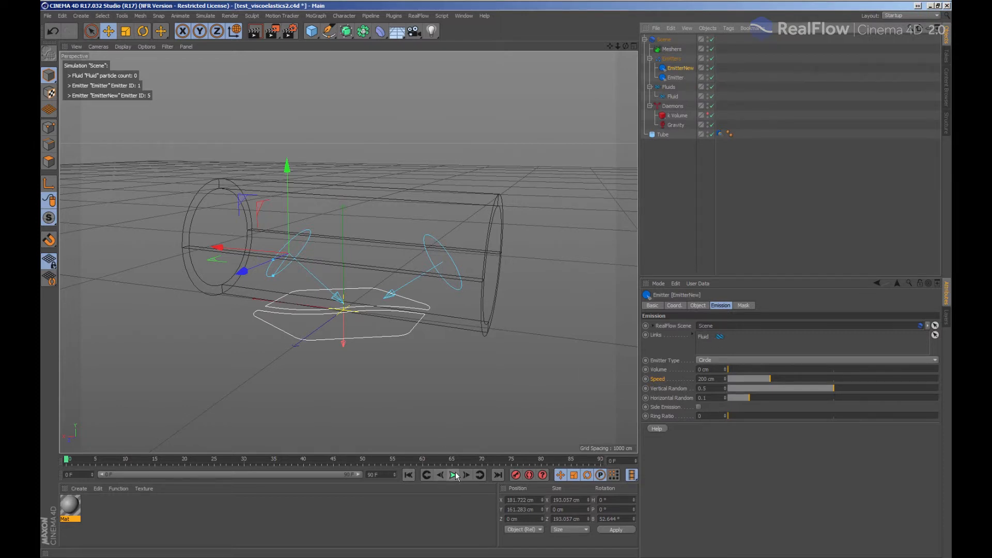
click(452, 475)
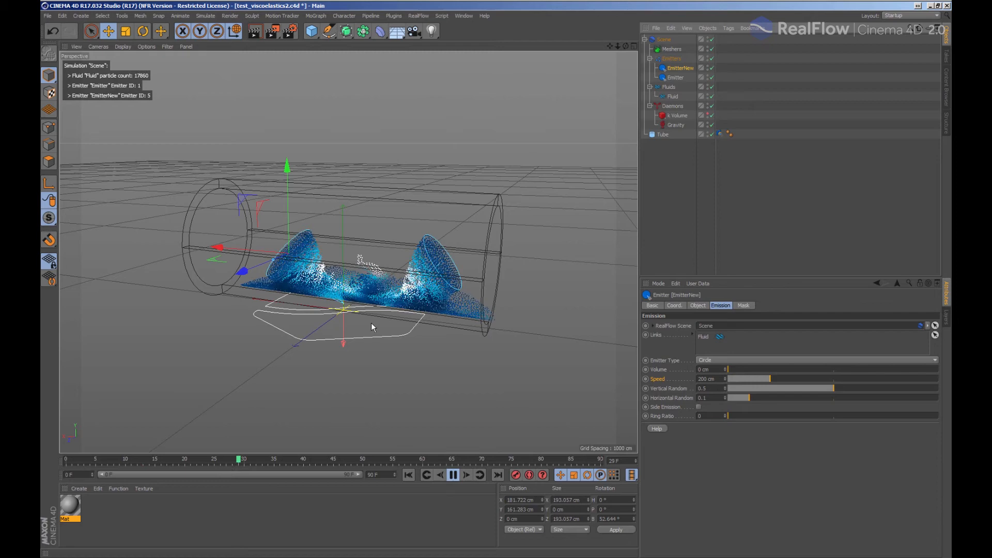
click(453, 474)
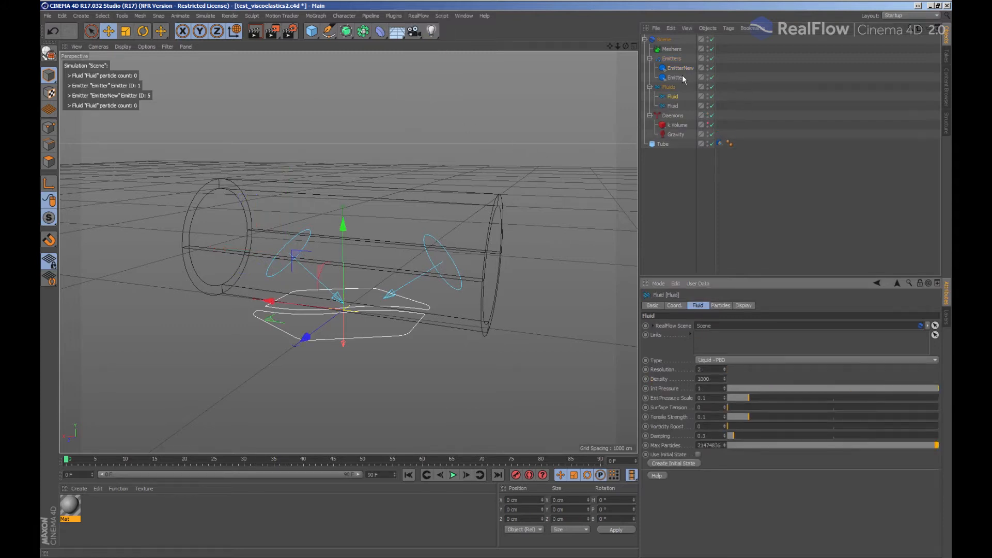
Rename the duplicated fluid FluidNew and link it to EmitterNew, leaving Fluid on the original emitter
double_click(671, 97)
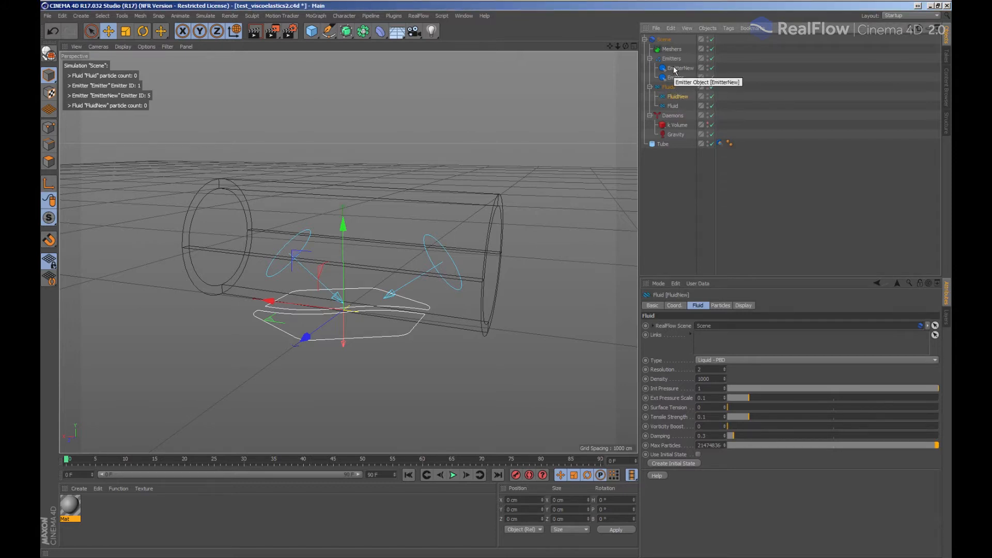
click(681, 69)
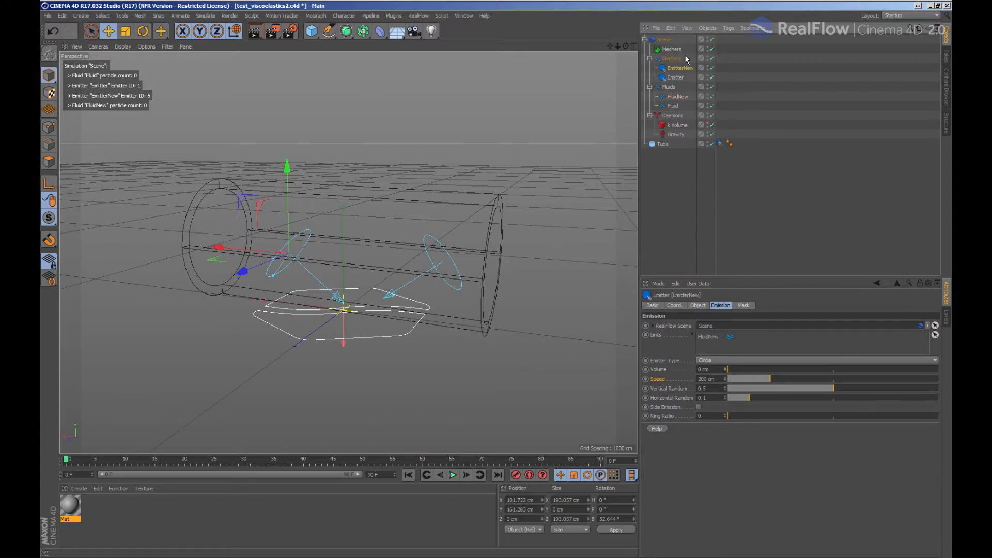
click(676, 96)
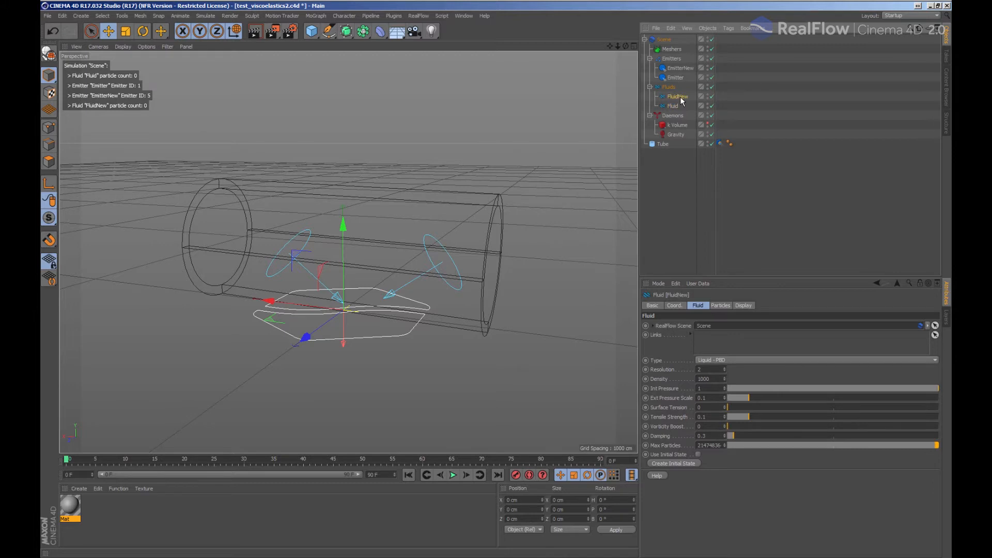
click(674, 77)
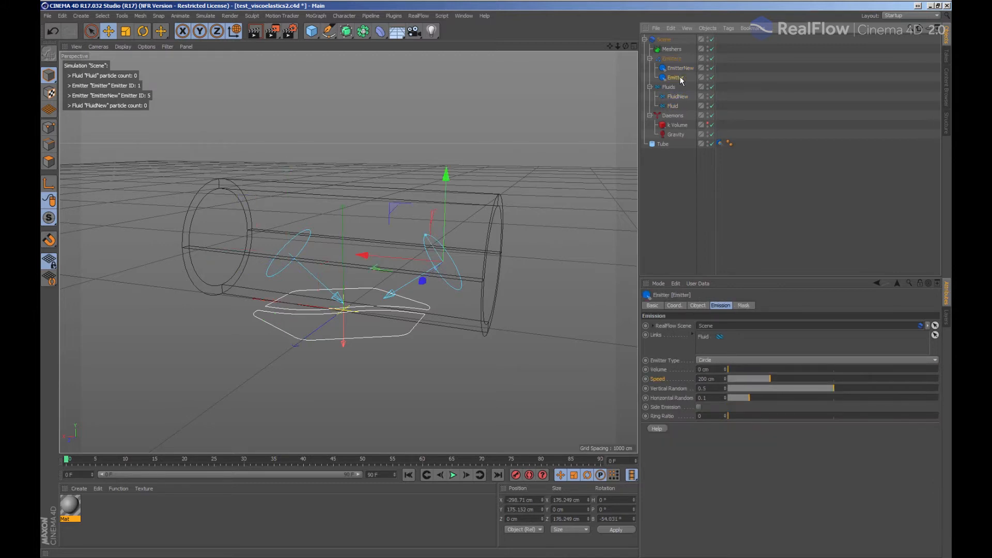
Add both fluids to the Gravity and tube Collider links and play the simulation to check
click(453, 474)
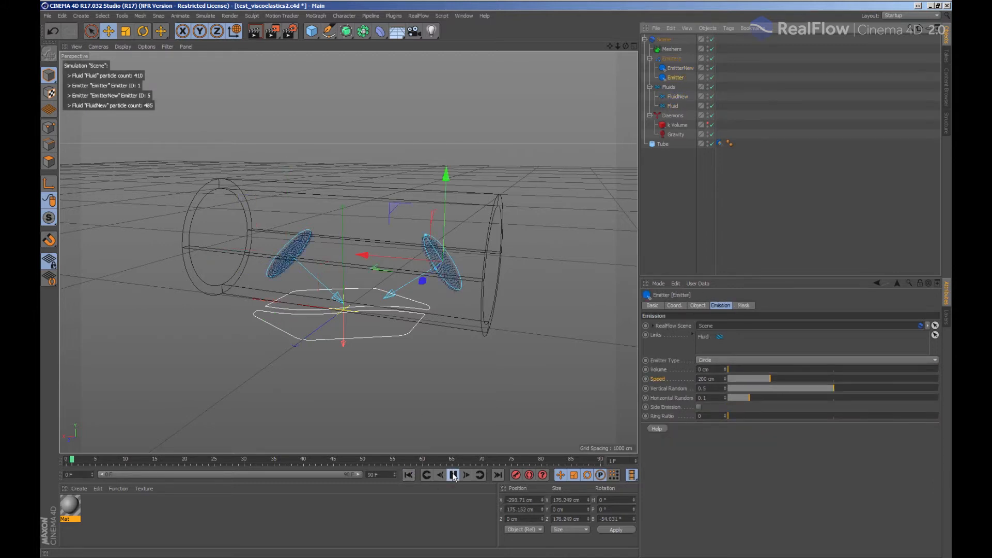
click(451, 474)
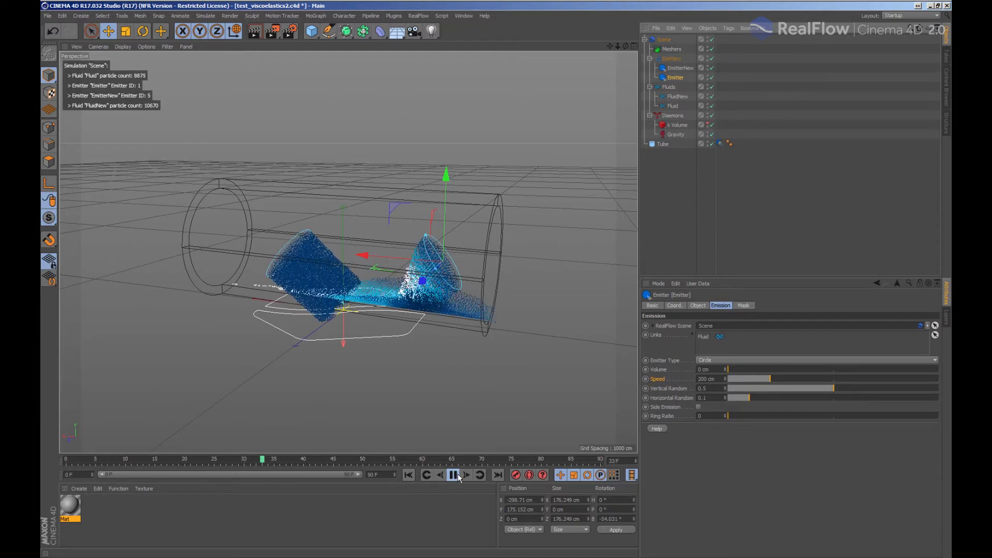
click(453, 475)
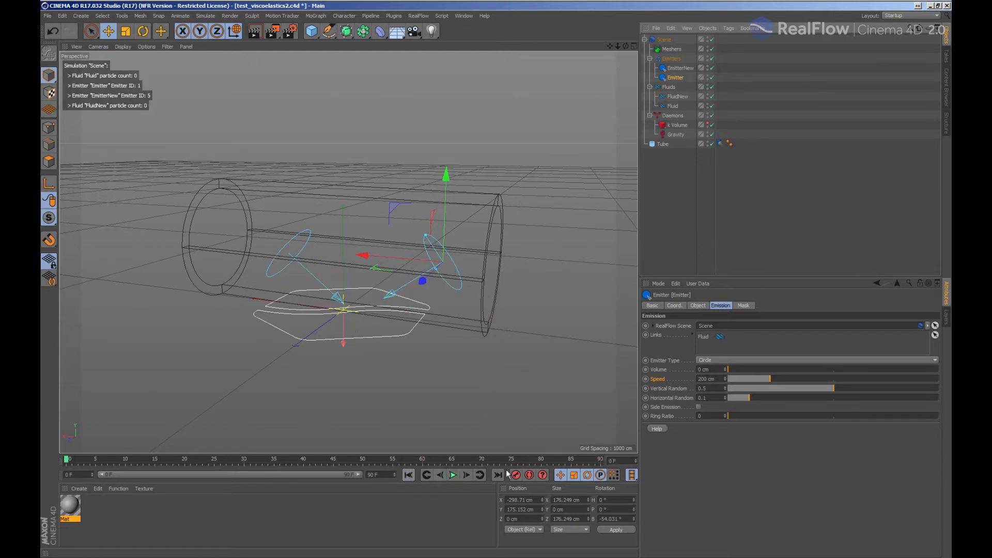
click(678, 133)
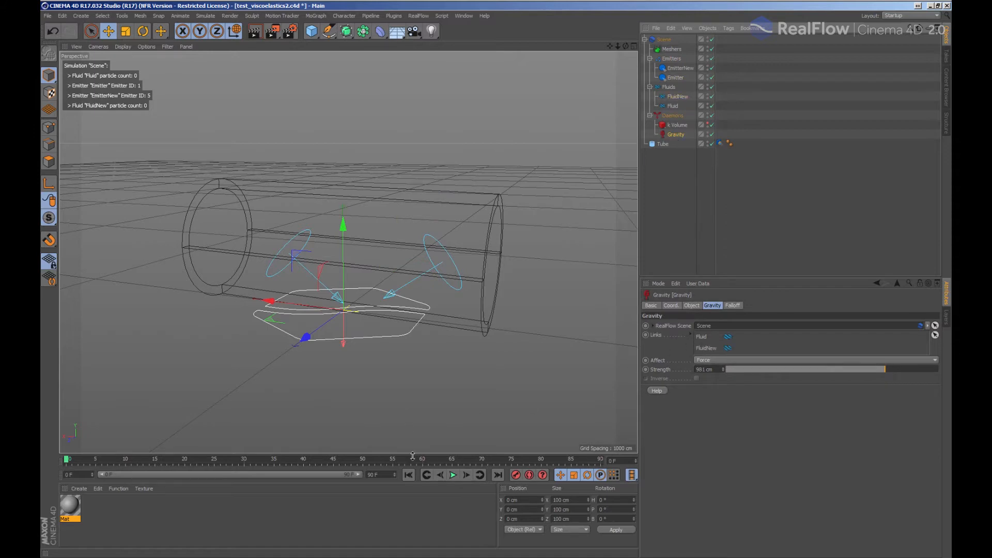
click(452, 474)
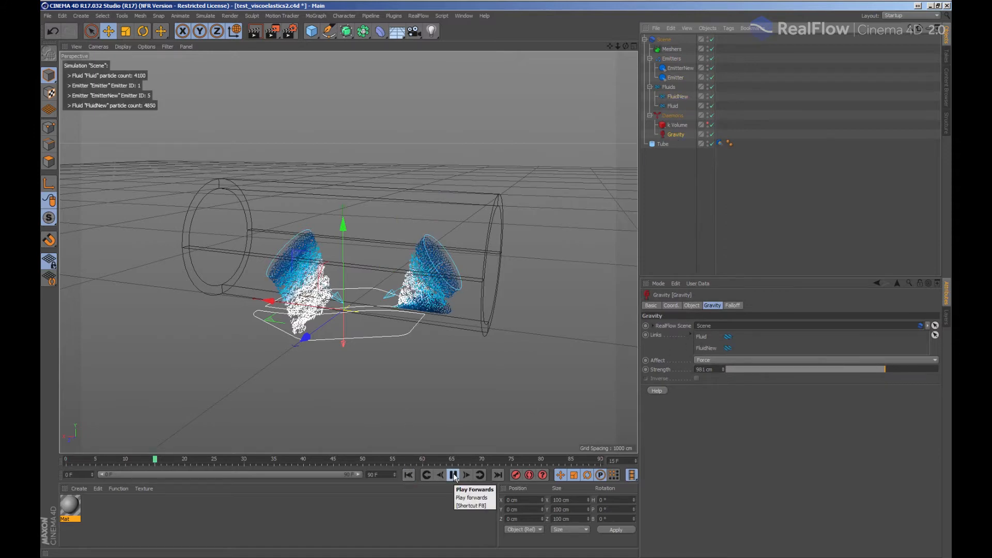
click(453, 474)
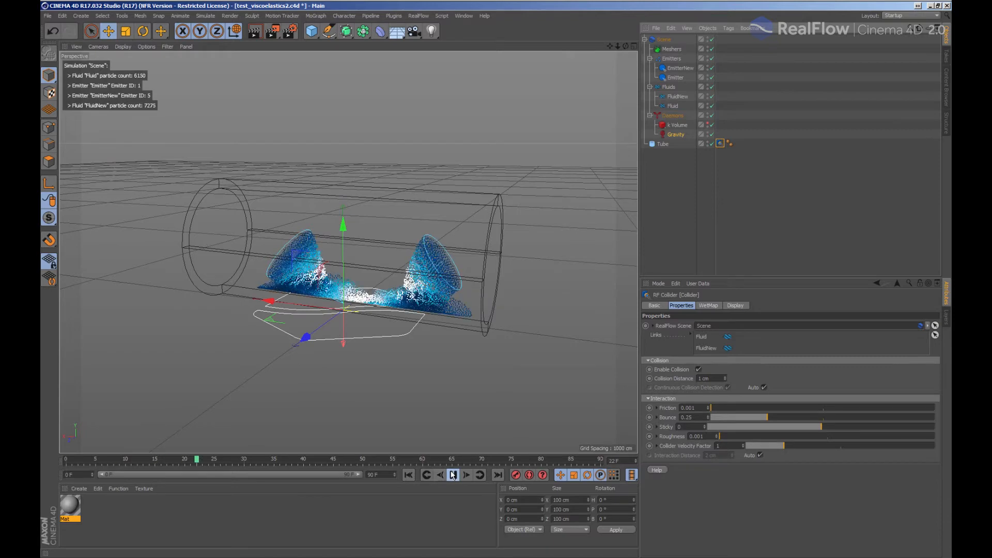
Rewind and link FluidNew into Fluid's Links so the two fluids interact
click(453, 474)
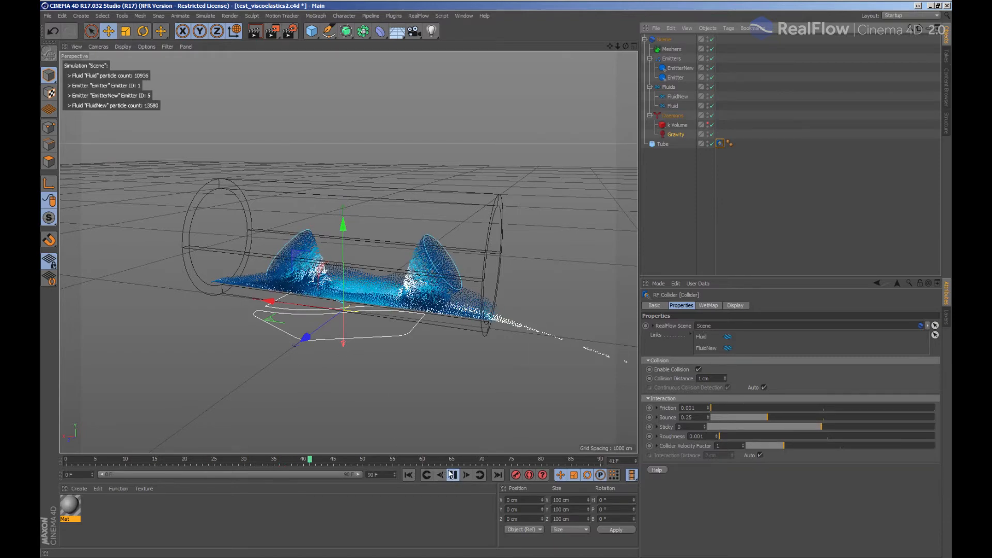
click(407, 475)
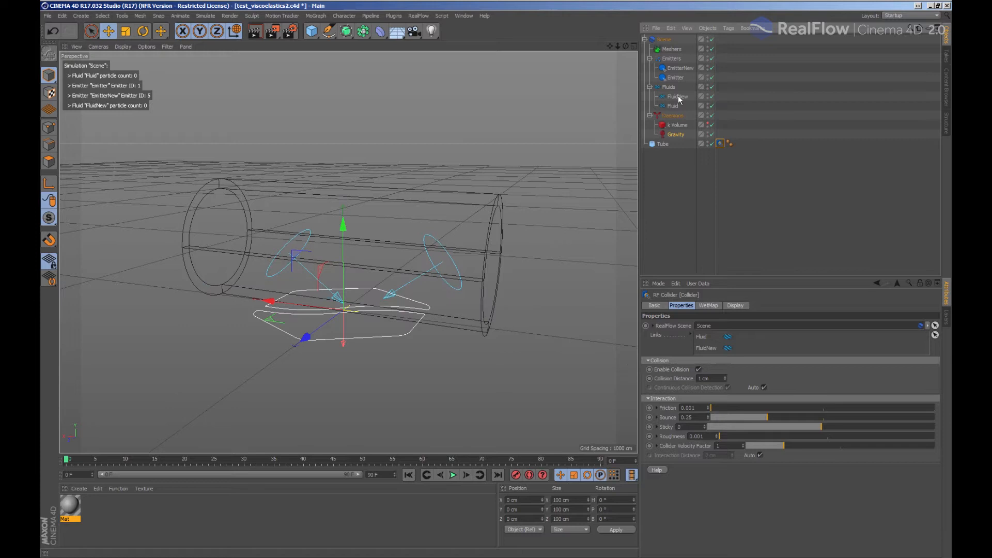
click(677, 96)
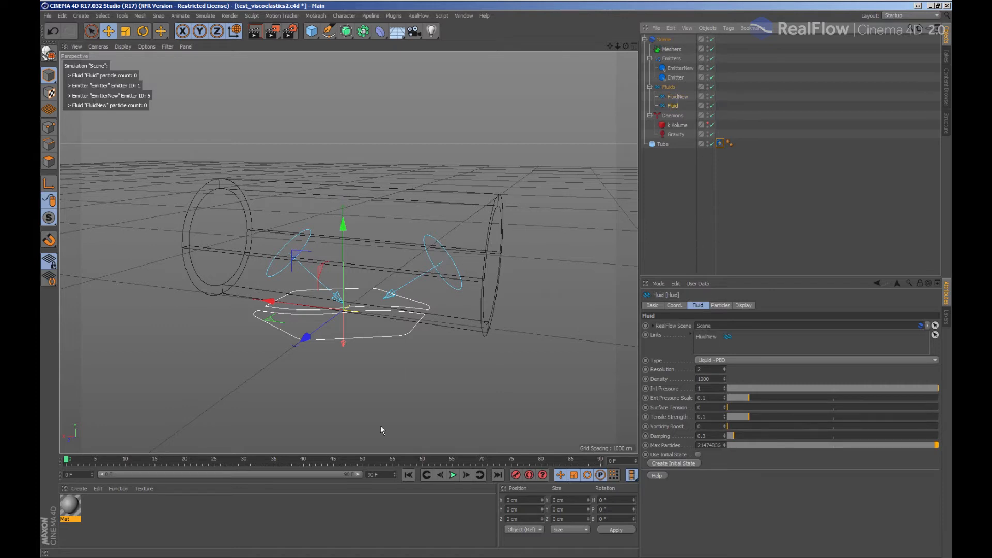
Run the simulation to around frame 81 and orbit to see the stream spilling from the tube end
click(452, 474)
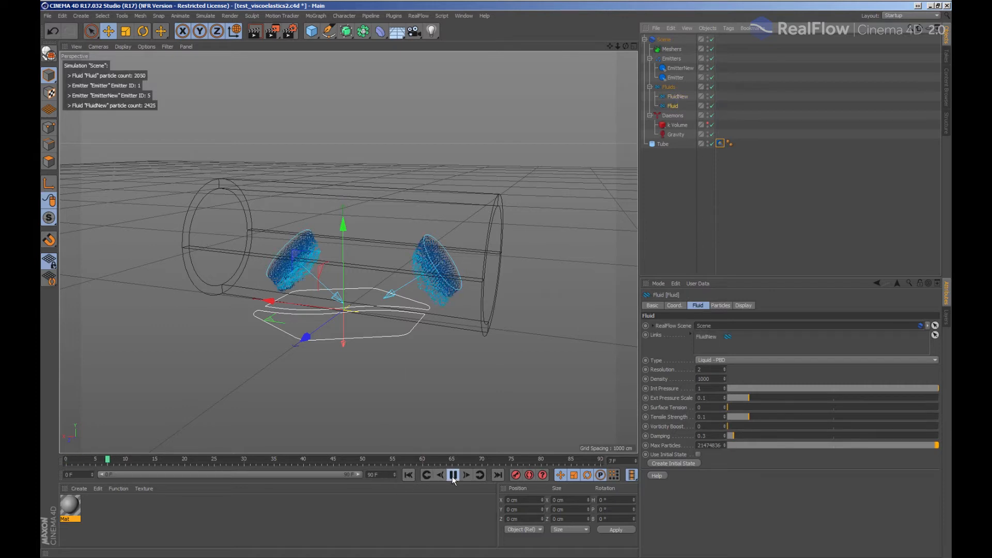
click(465, 474)
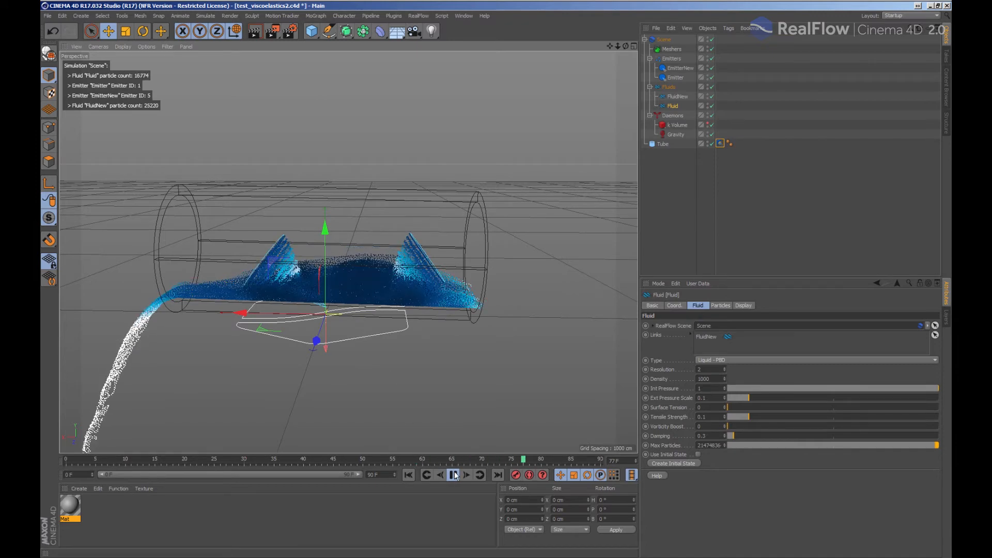
click(453, 474)
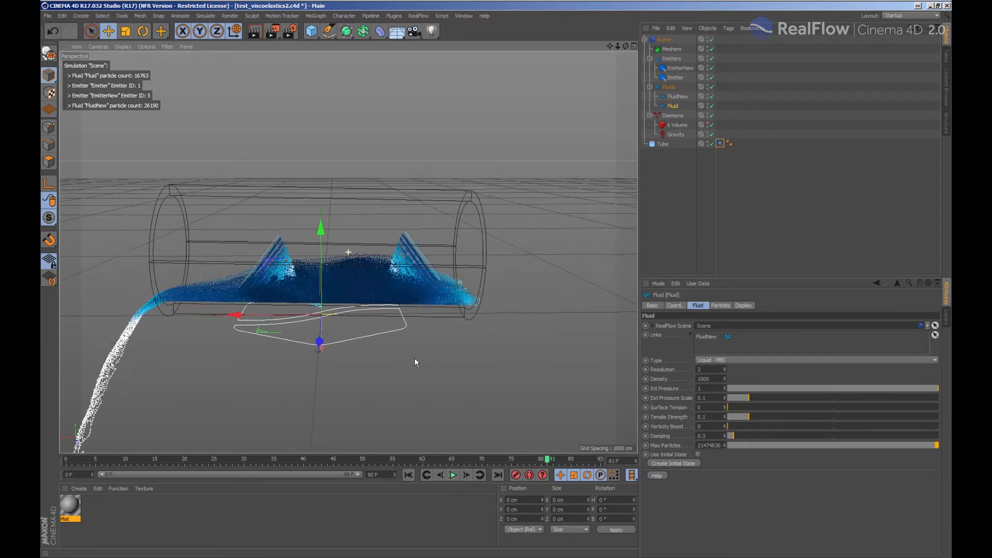
drag(416, 361, 386, 363)
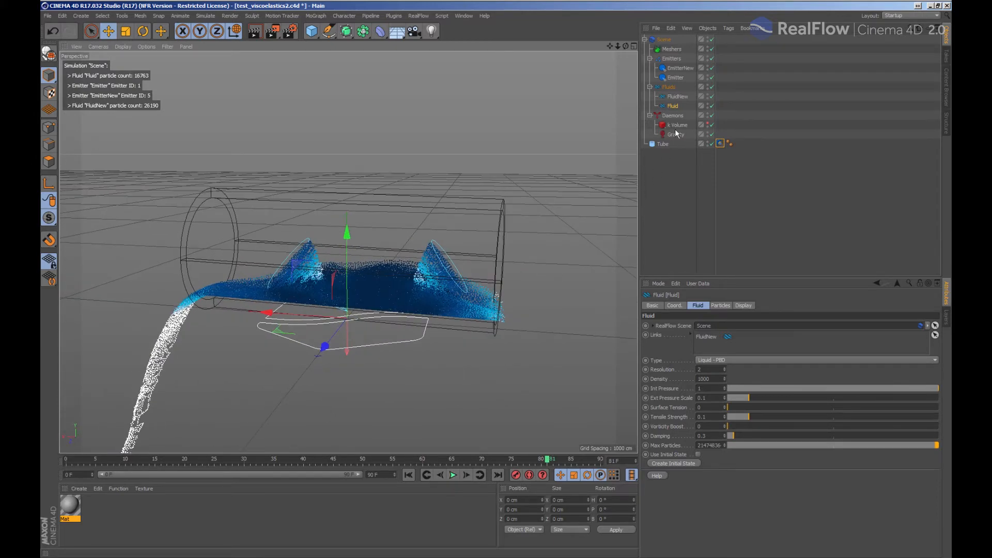
Confirm Fluid and FluidNew are in the k Volume daemon's Links, play, then rewind to frame 0
click(677, 124)
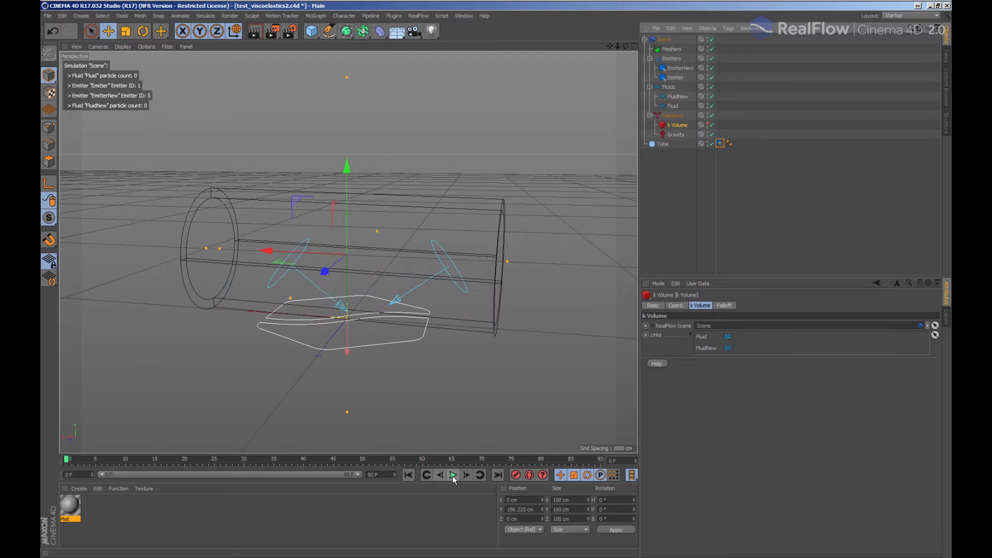
click(452, 474)
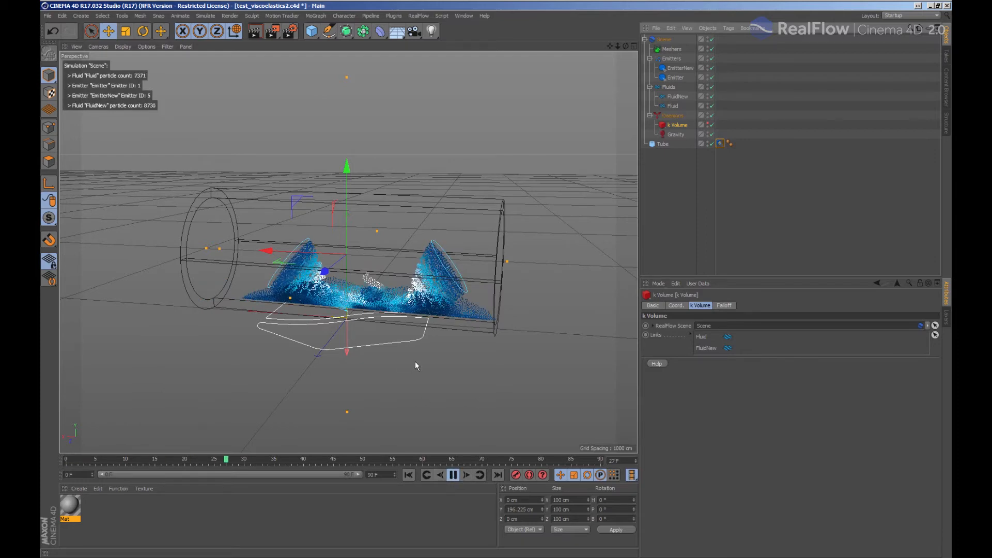
click(450, 475)
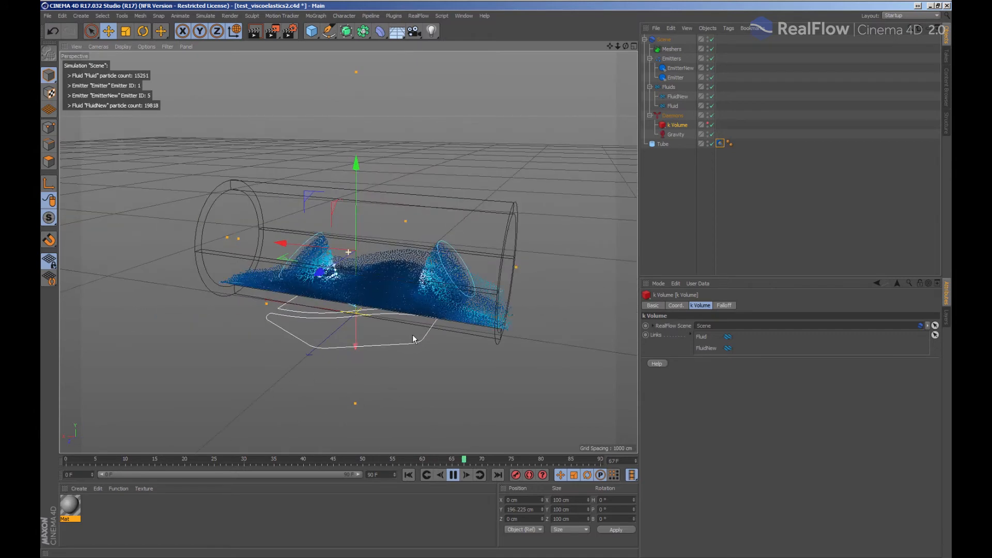
click(465, 475)
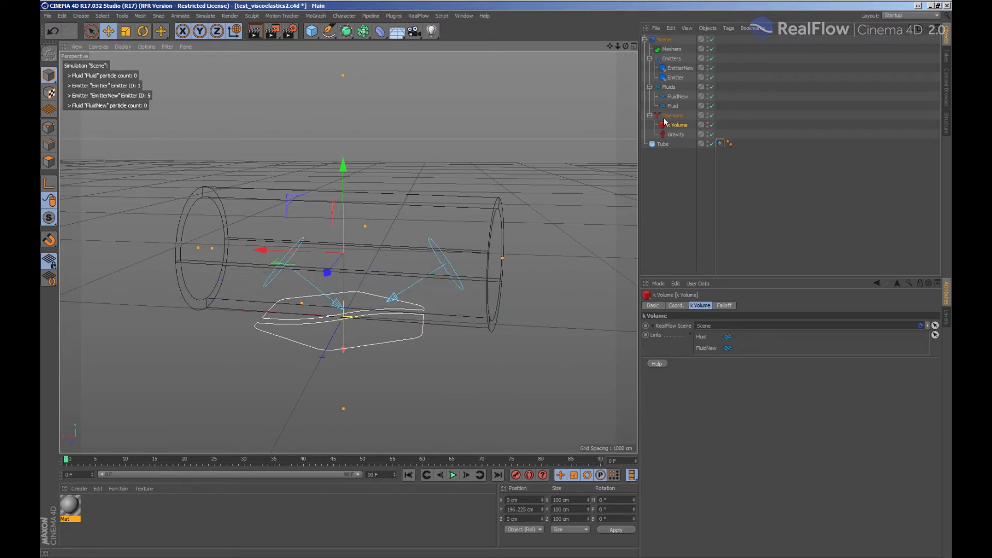
Set FluidNew to the Granular type and give its particles a yellow display colour
click(677, 96)
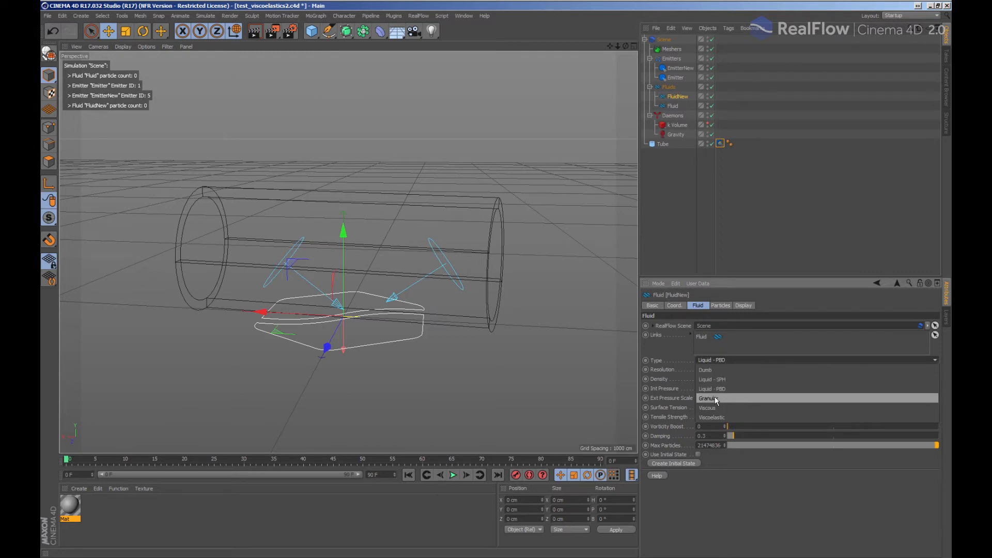
click(709, 399)
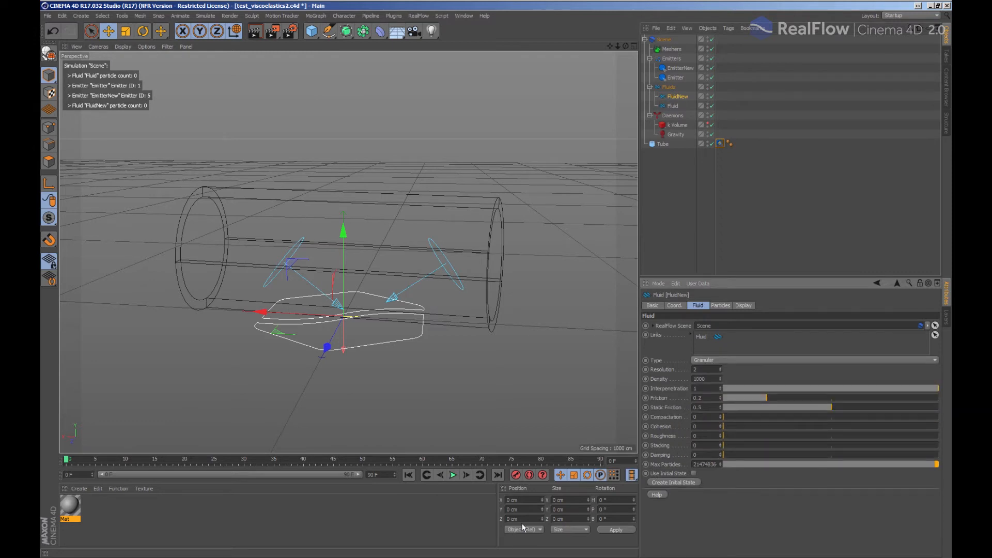
click(453, 475)
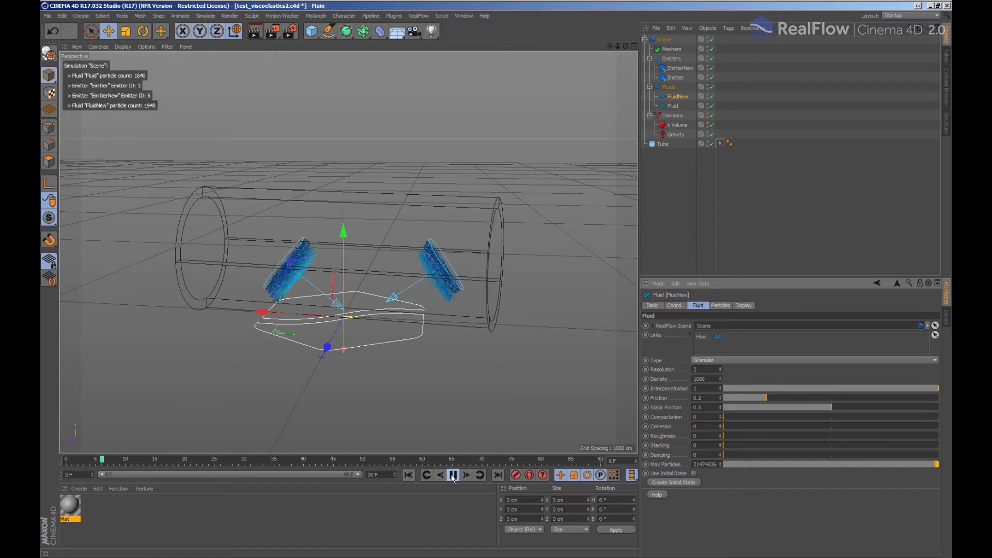
click(452, 474)
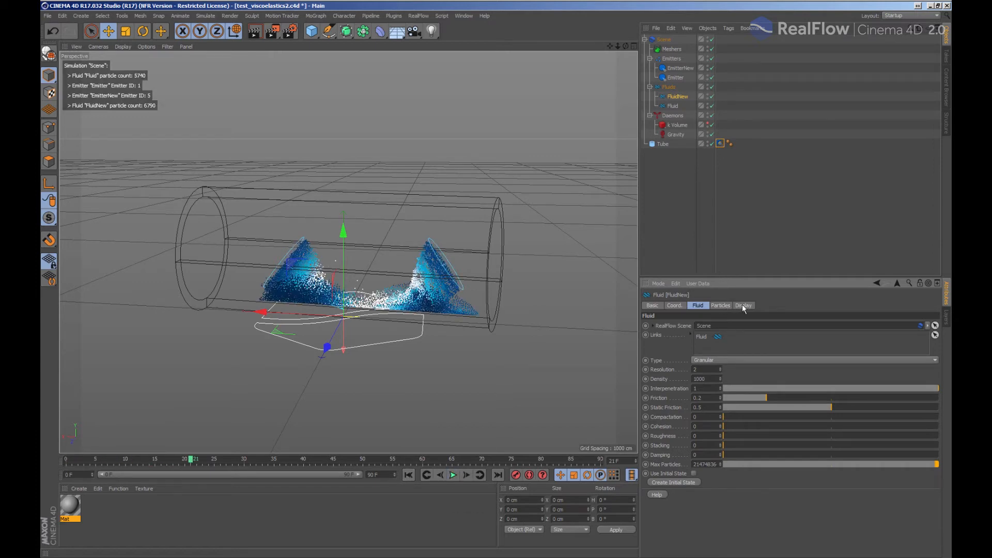
click(744, 305)
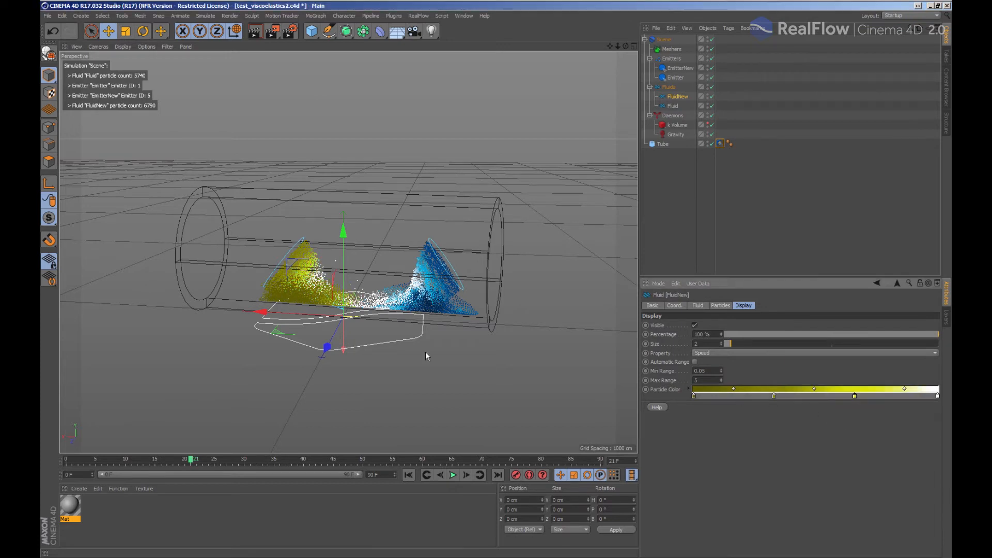
Raise the tube collider's Friction to 0.56 and replay so the yellow granular fluid piles along the tube
click(453, 474)
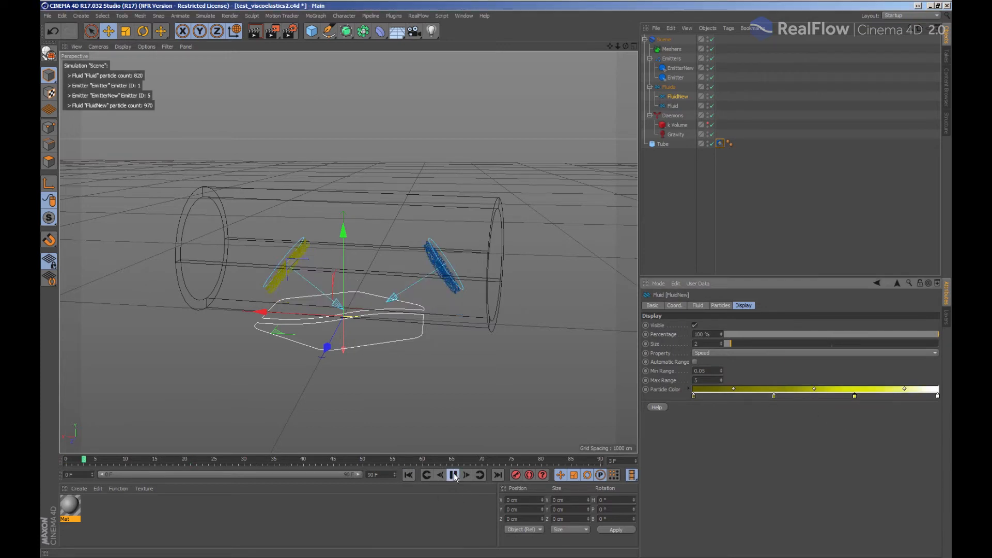
click(453, 474)
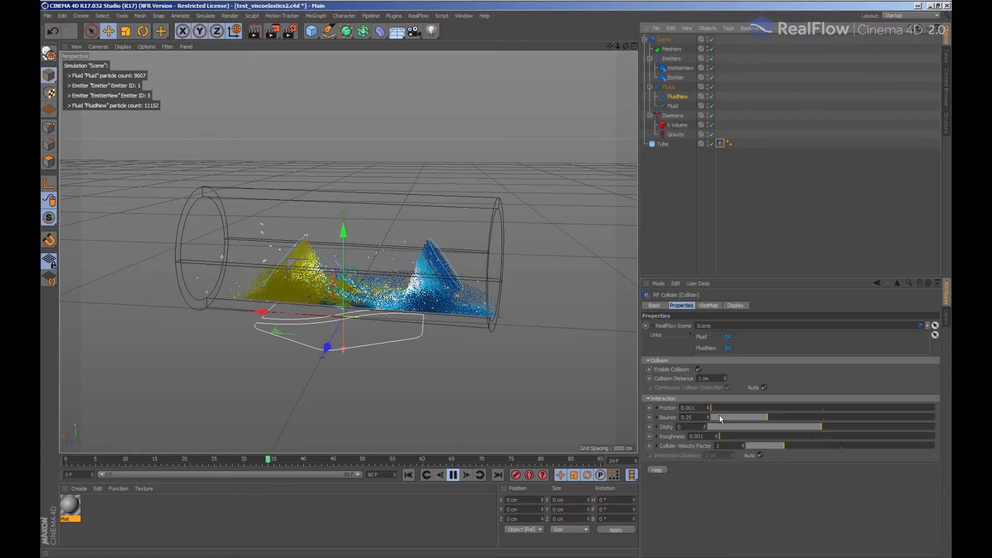
drag(712, 407, 838, 408)
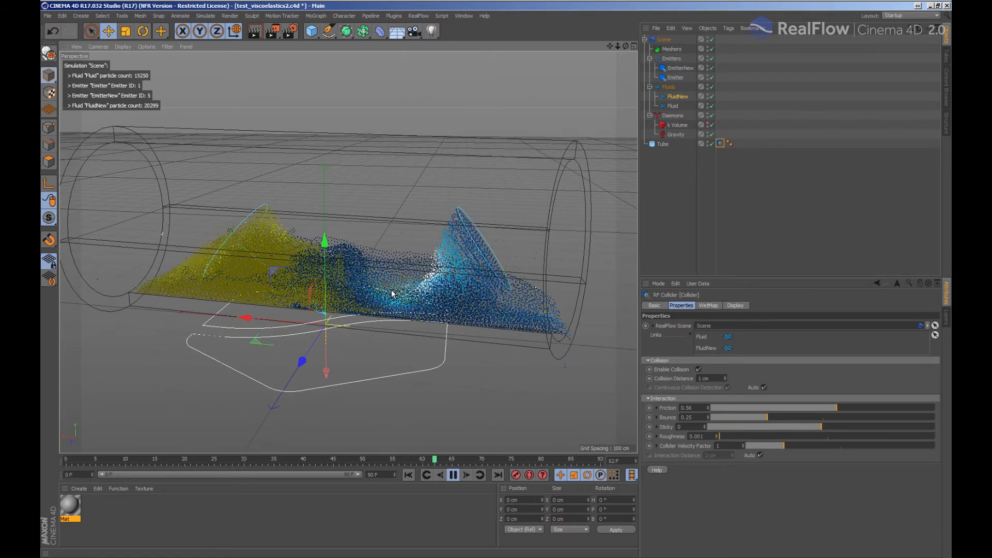
click(452, 476)
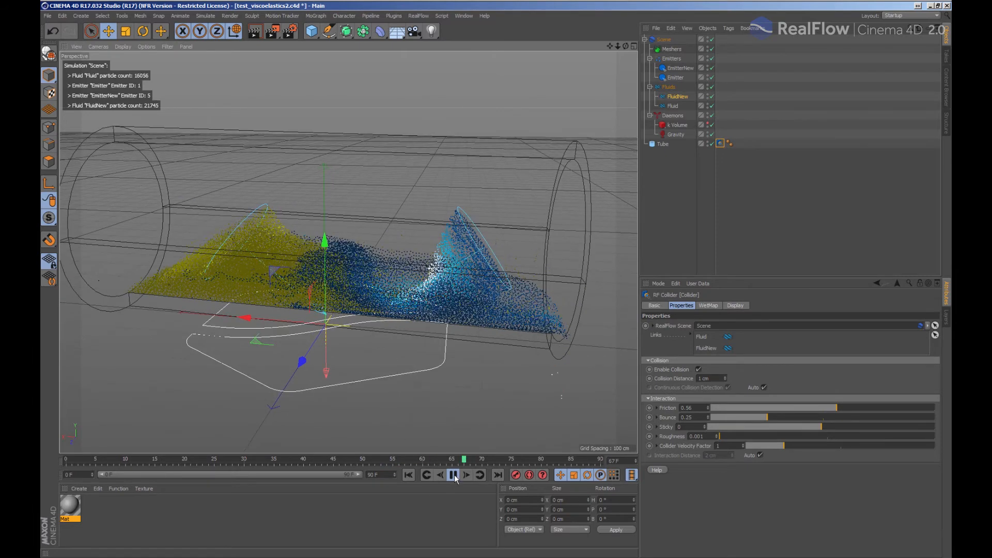
click(451, 474)
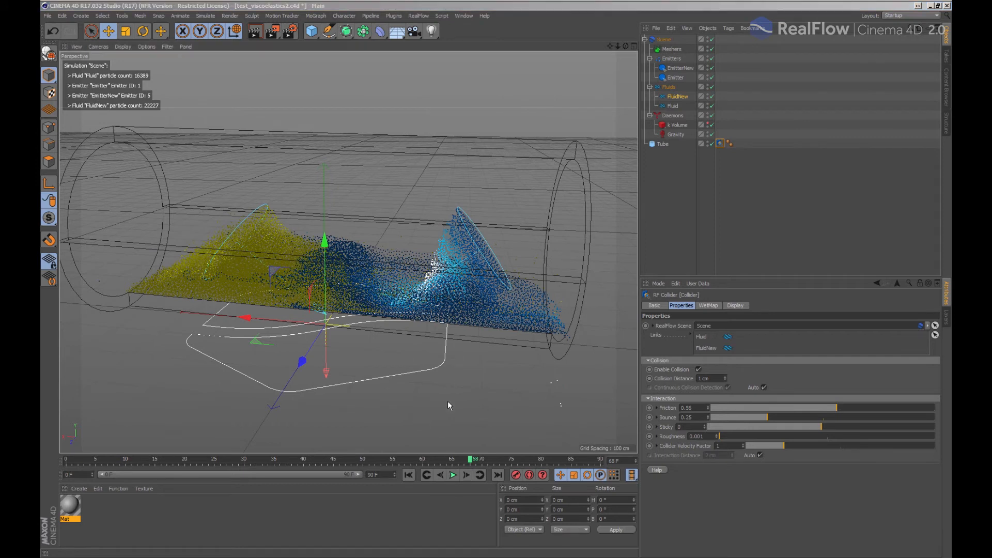
mouse_move(422, 424)
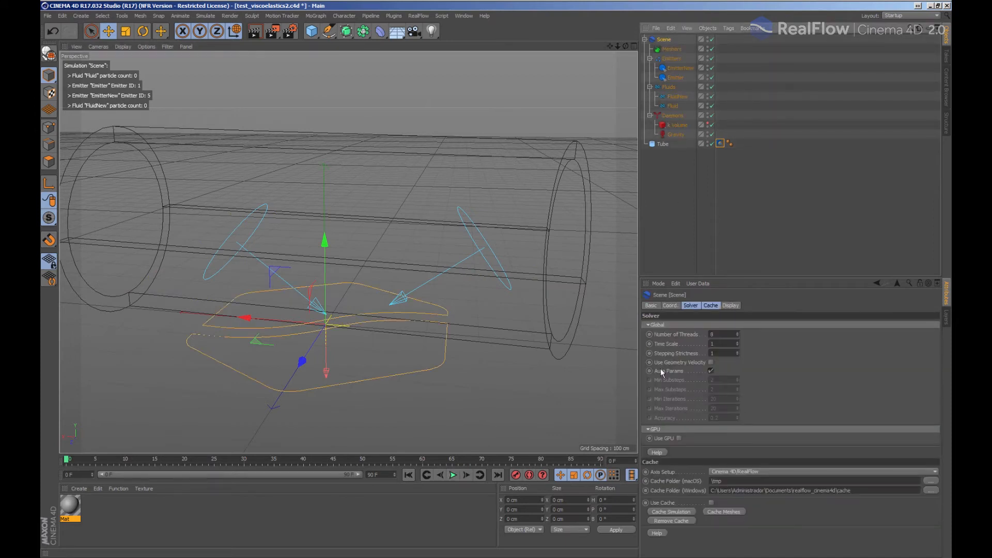
Enable Use GPU in the Scene Solver, replay the two fluids spraying into the tube, and select FluidNew
click(678, 439)
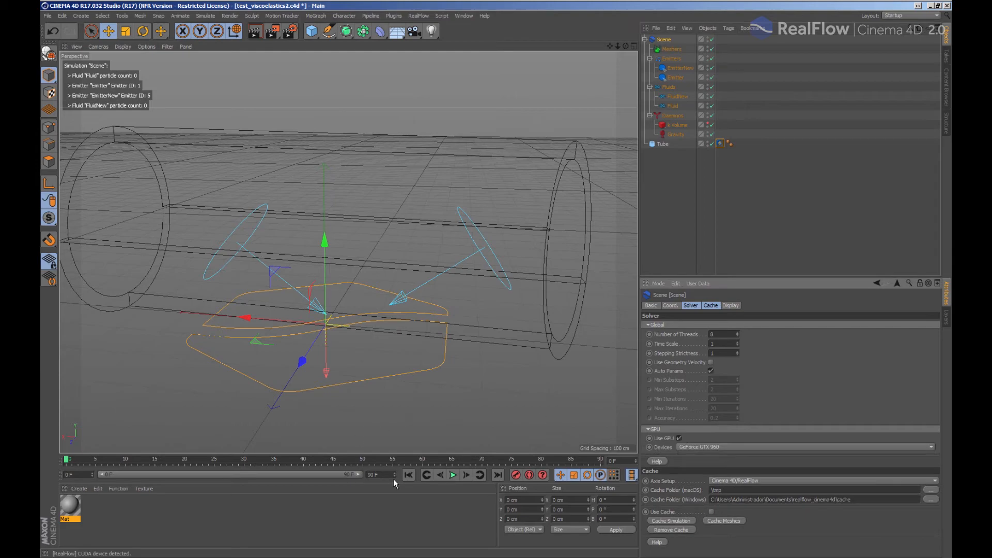
click(453, 474)
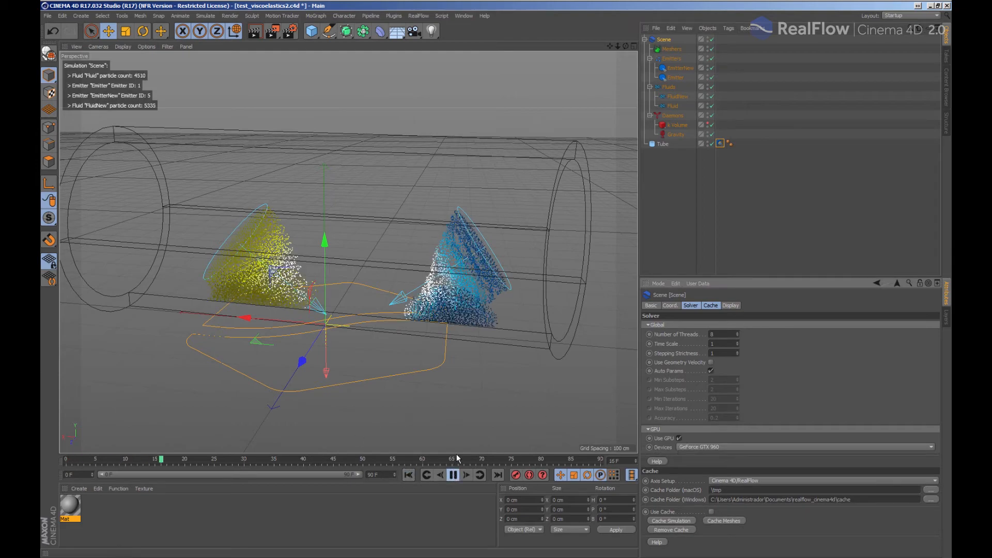
click(465, 474)
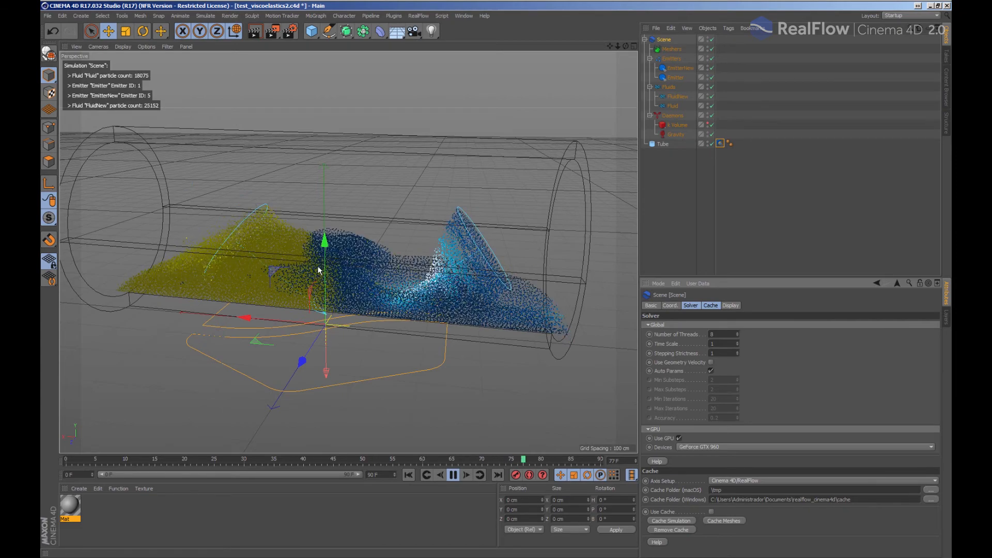
click(455, 475)
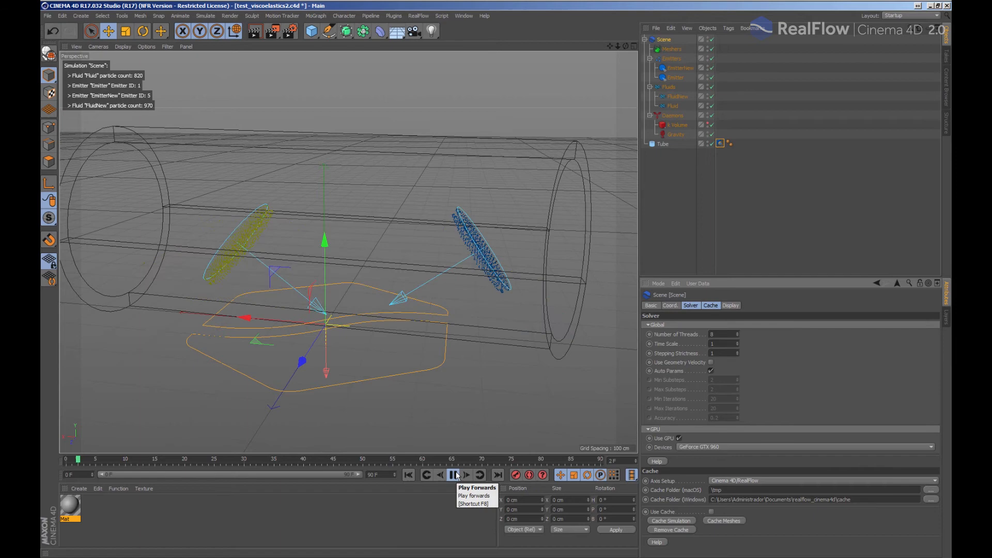
click(452, 474)
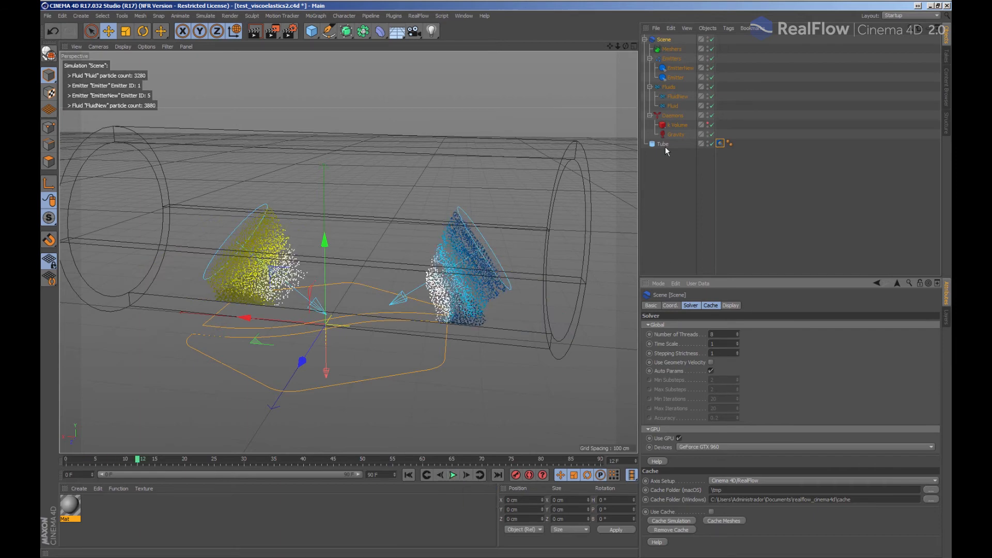
click(677, 97)
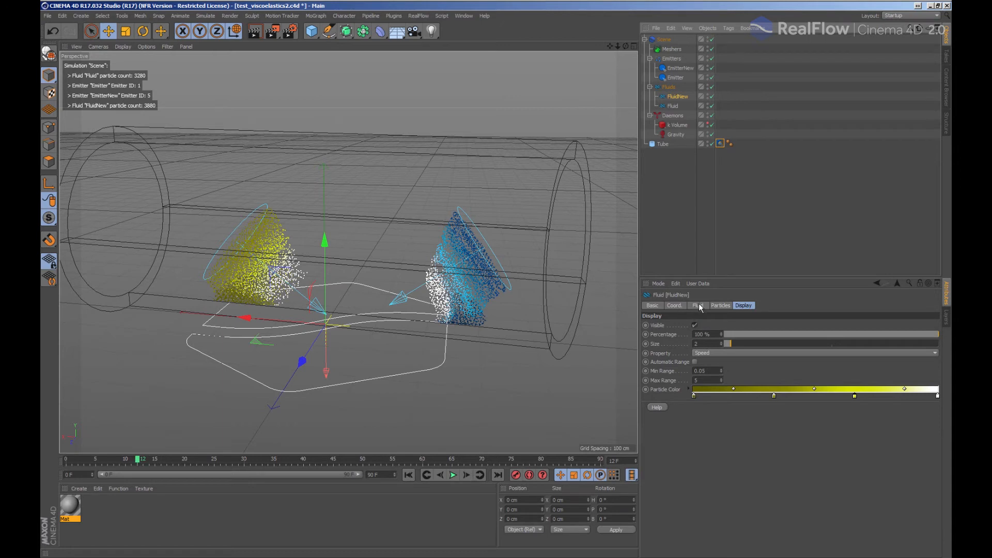
Raise FluidNew's emitter higher in the tube, rewind and replay both fluids flooding along it
click(698, 305)
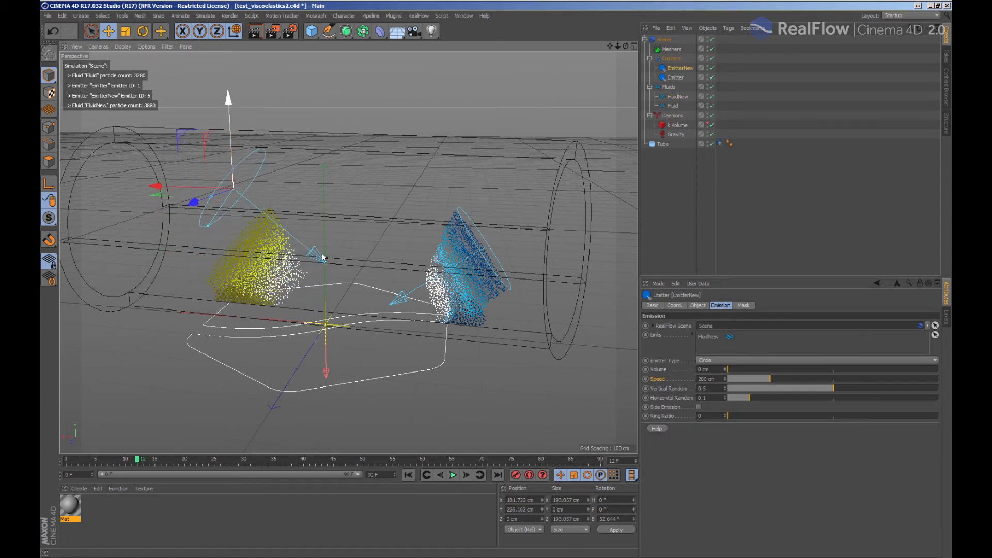
click(452, 474)
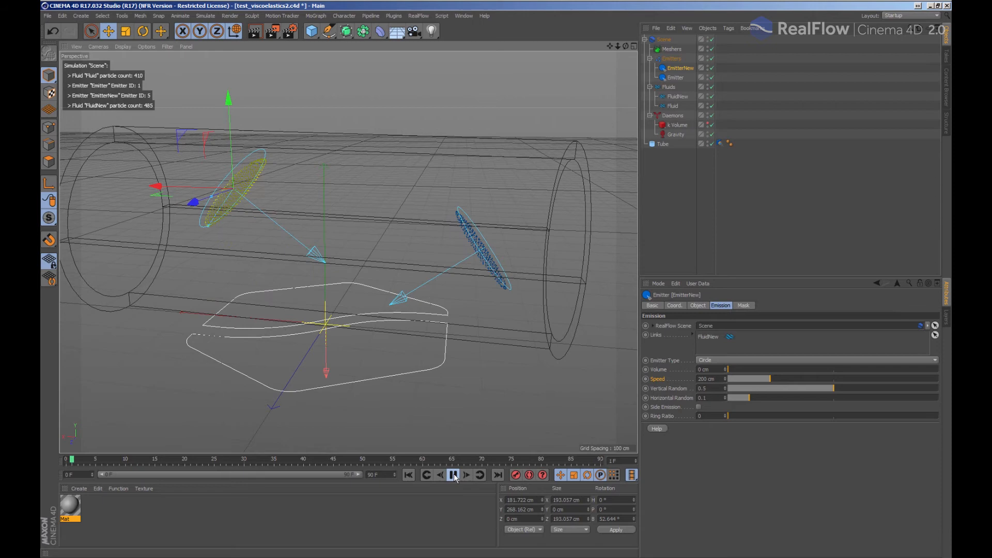
click(452, 475)
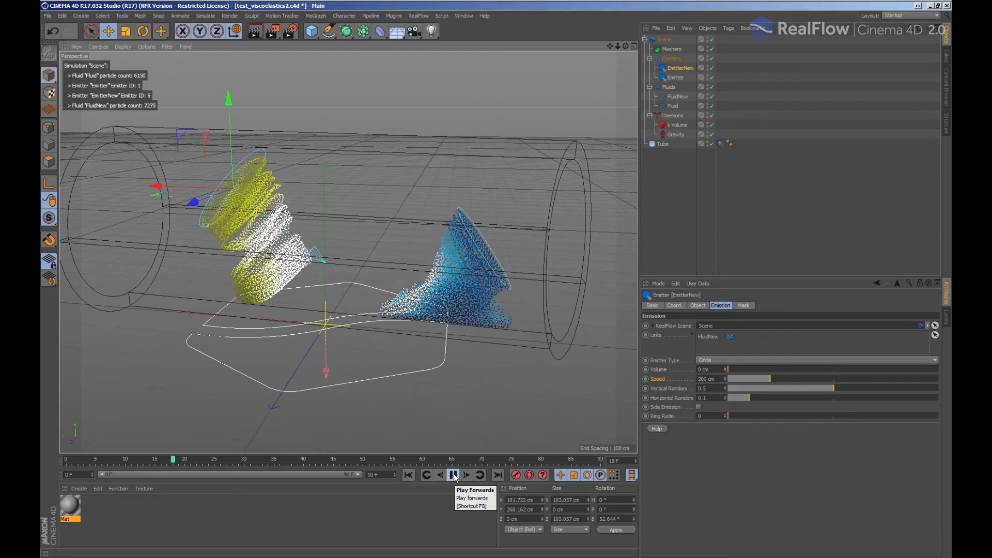
click(452, 474)
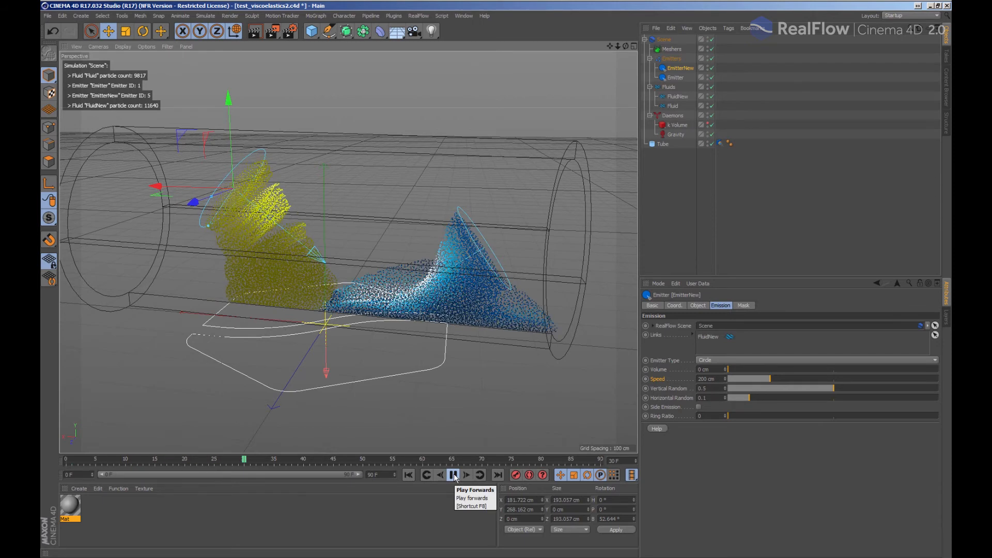
click(453, 474)
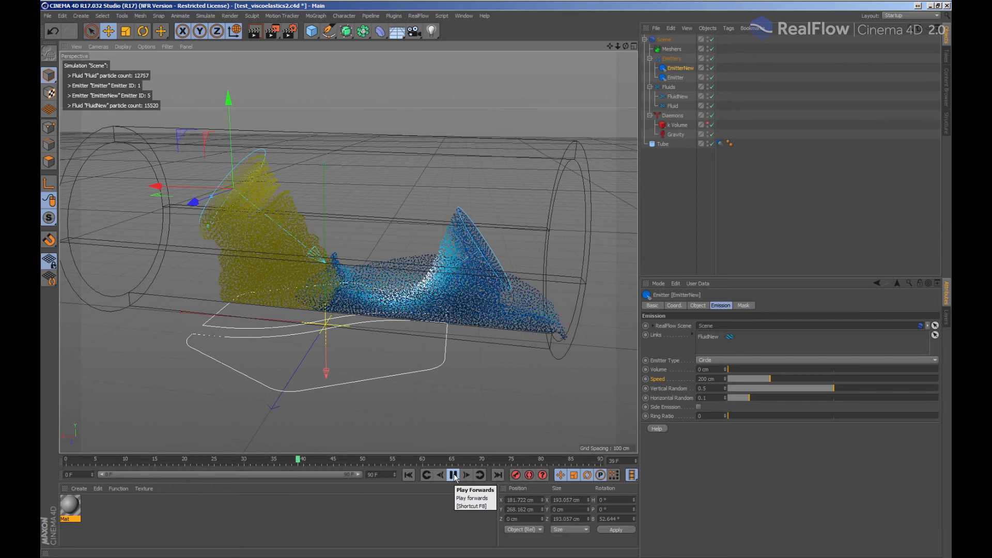
click(452, 474)
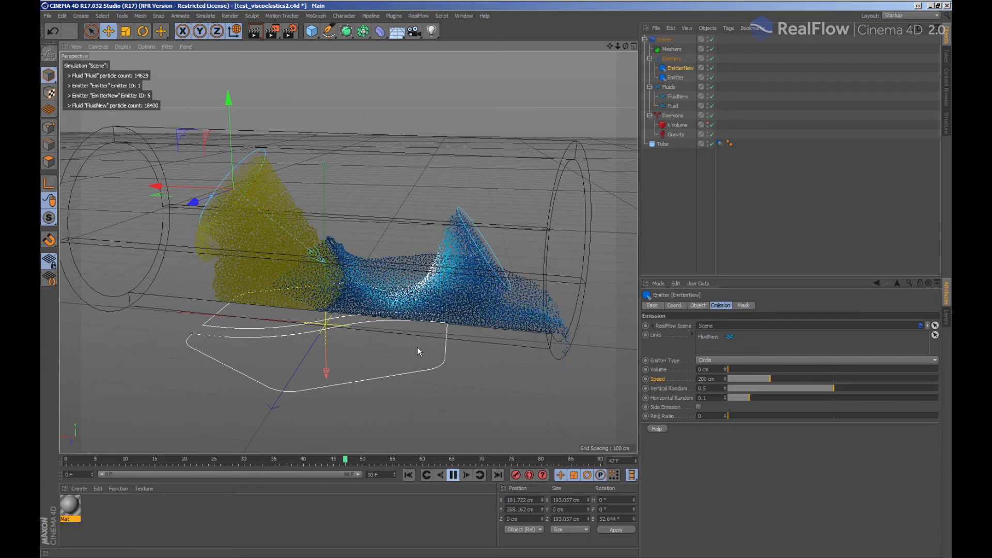
click(451, 474)
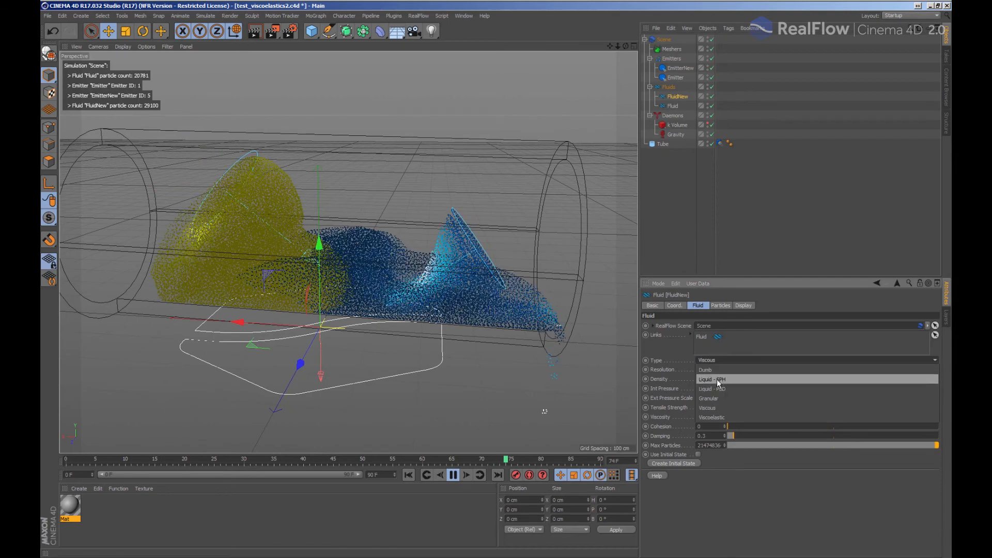
With a 200-frame timeline, try FluidNew as Liquid - PBD, Granular and Dumb, settling on Liquid - PBD
click(713, 389)
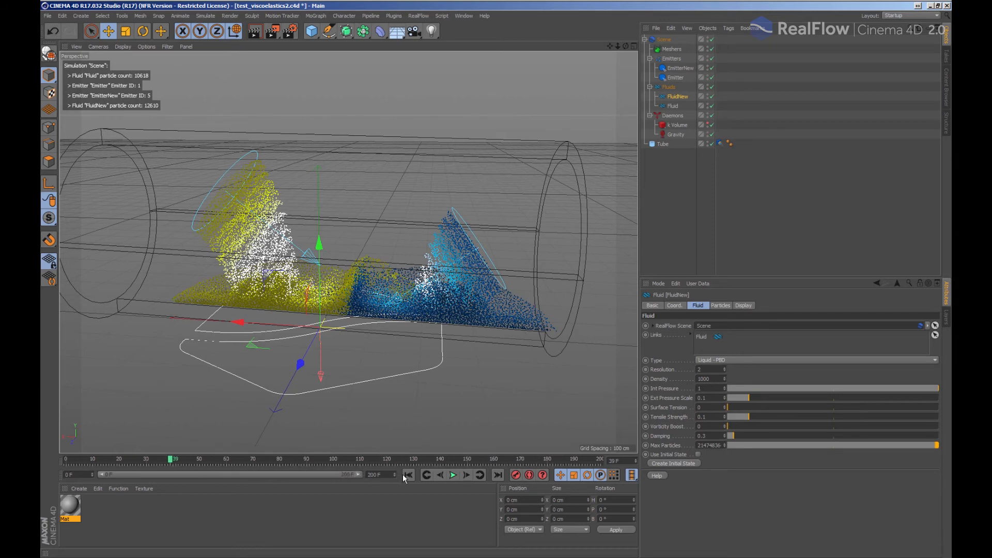
click(453, 474)
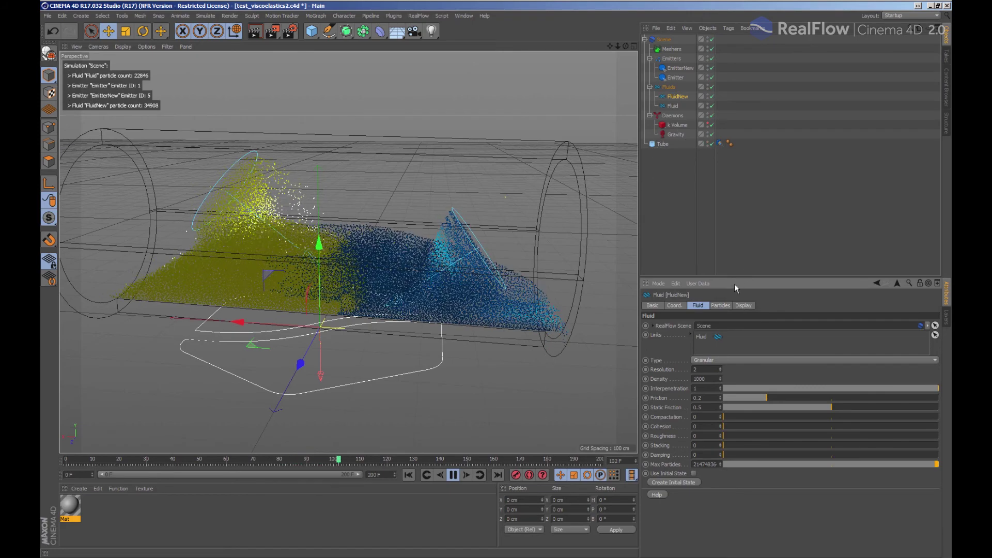
click(465, 474)
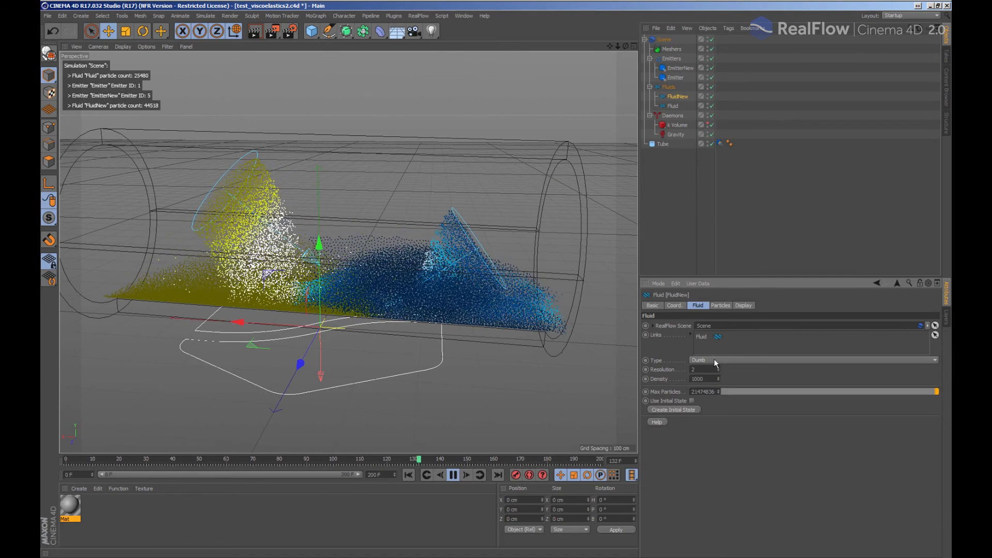
click(816, 360)
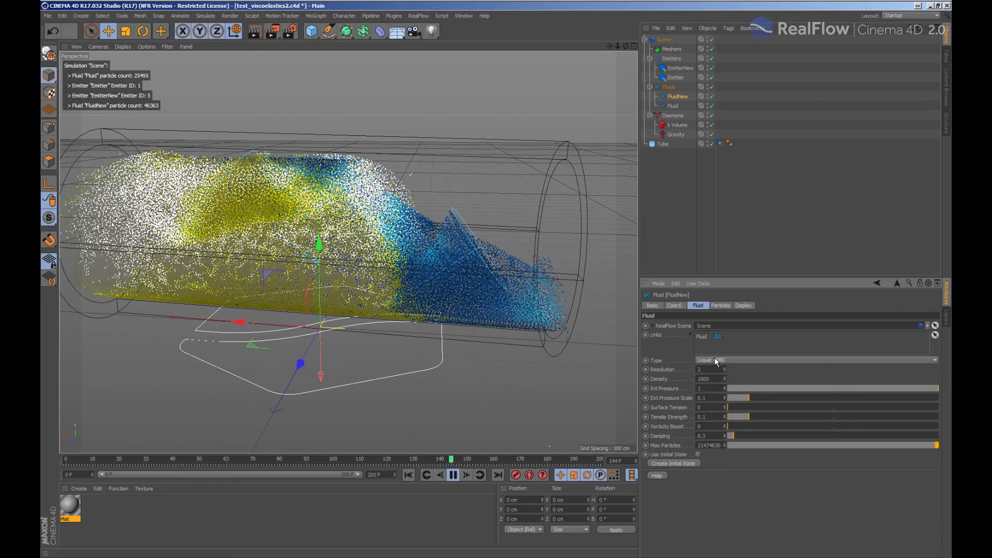
click(452, 475)
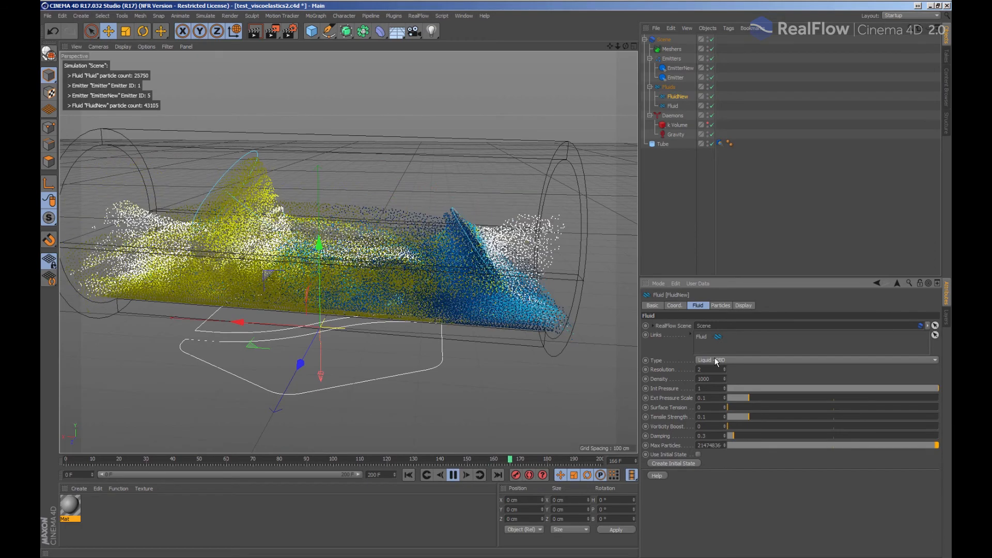
click(453, 476)
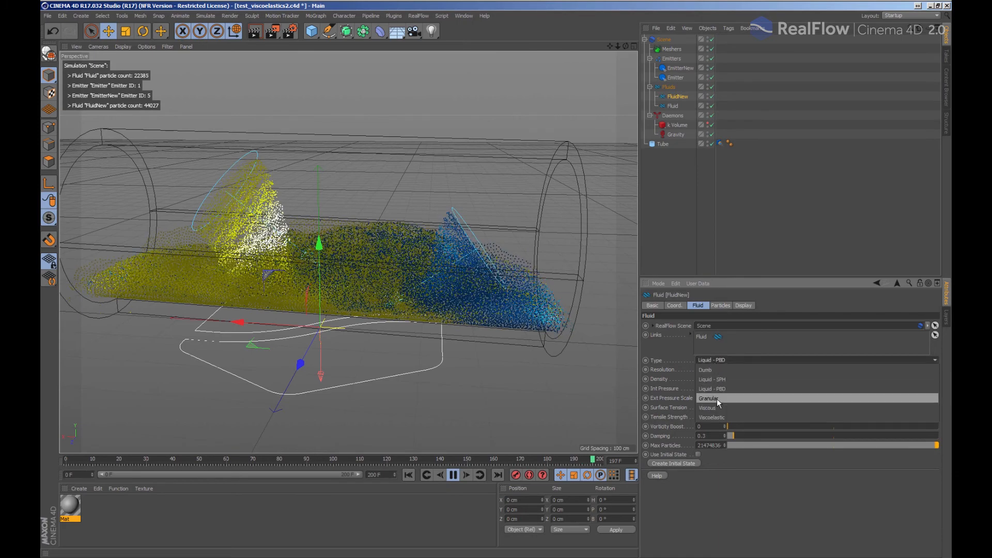
Set the blue Fluid to Liquid - PBD with density 100 and replay the collision from the start
click(709, 399)
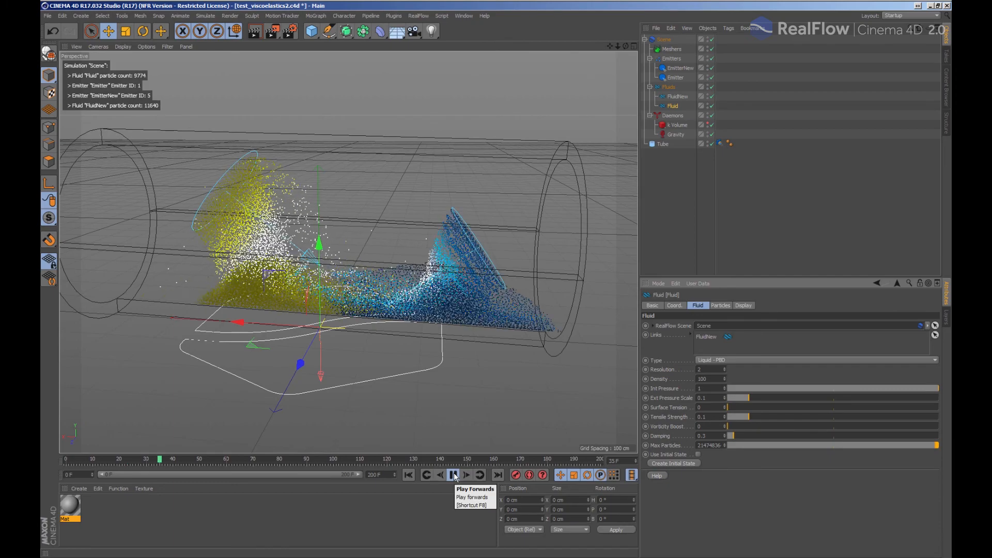
click(453, 474)
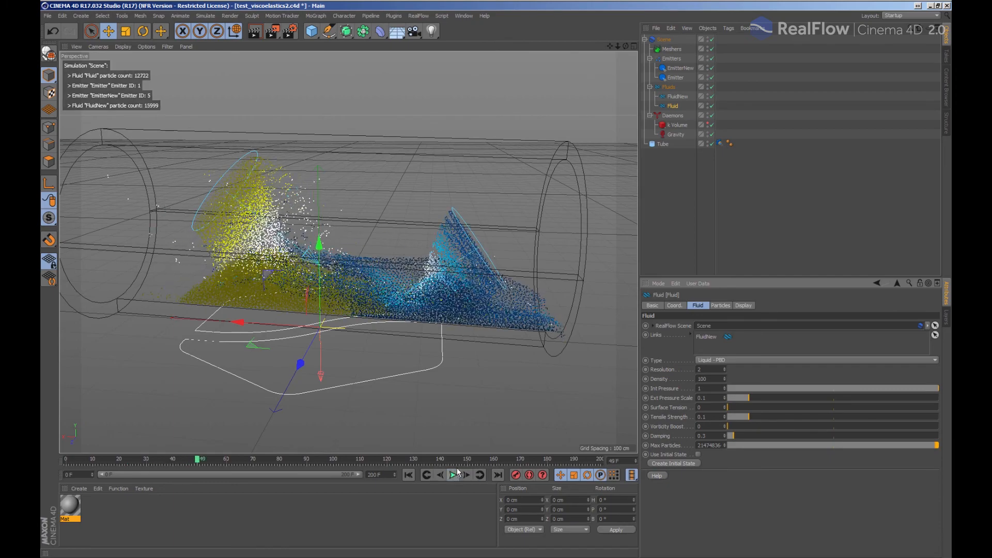